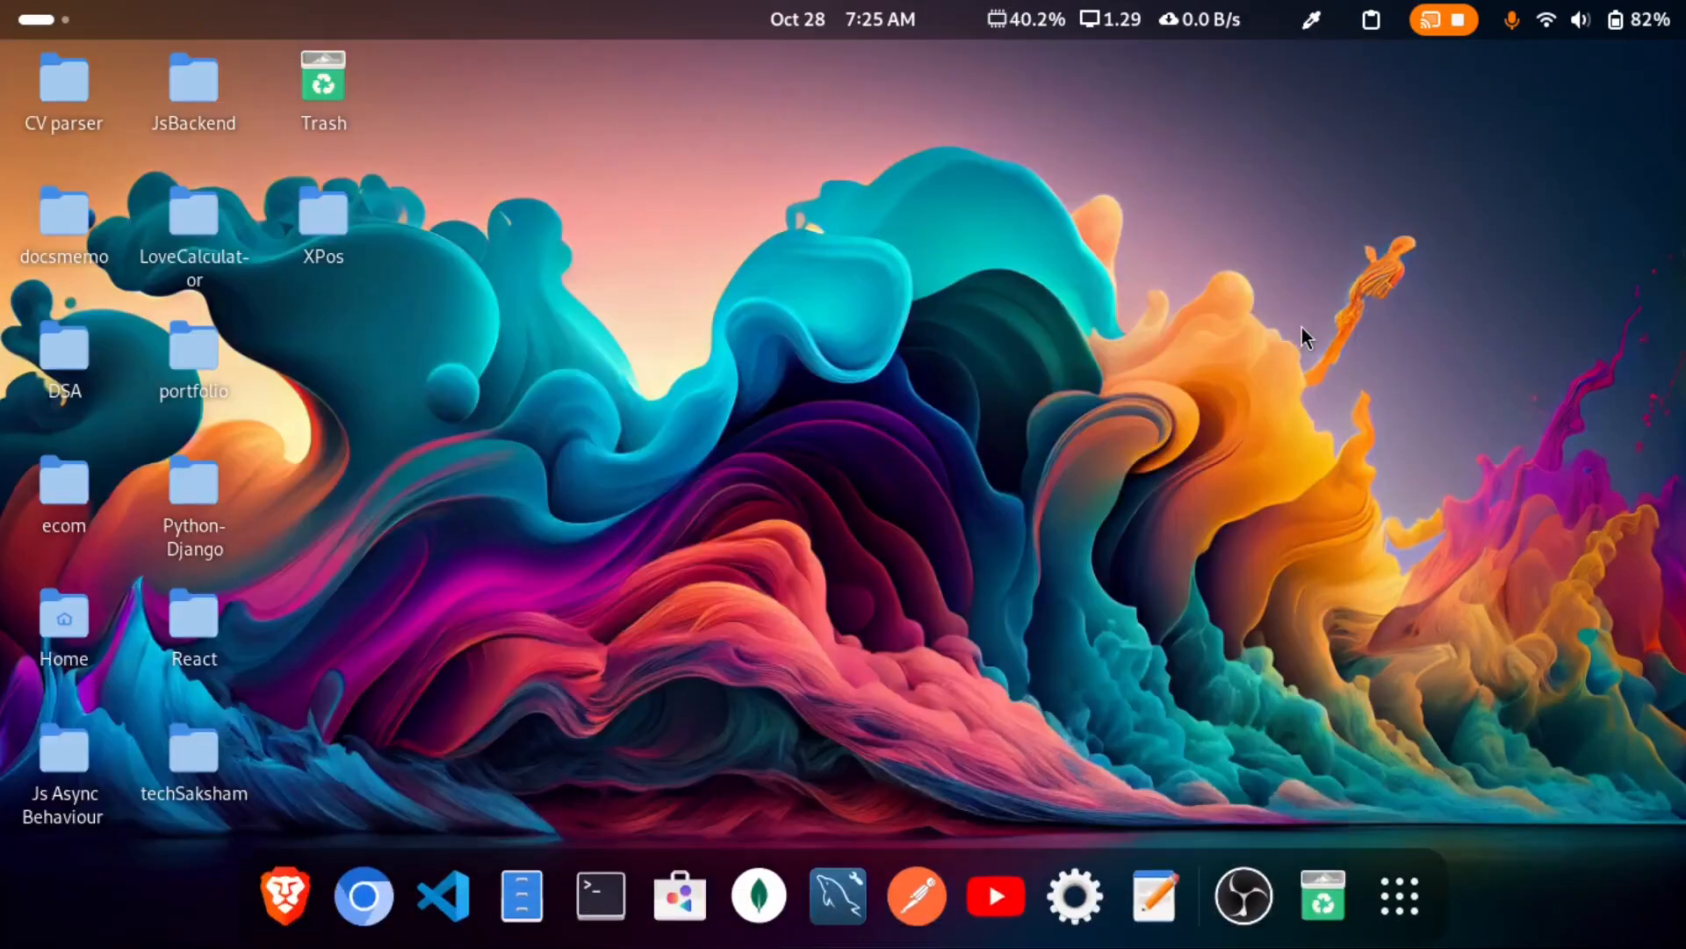
mouse_move(1247, 339)
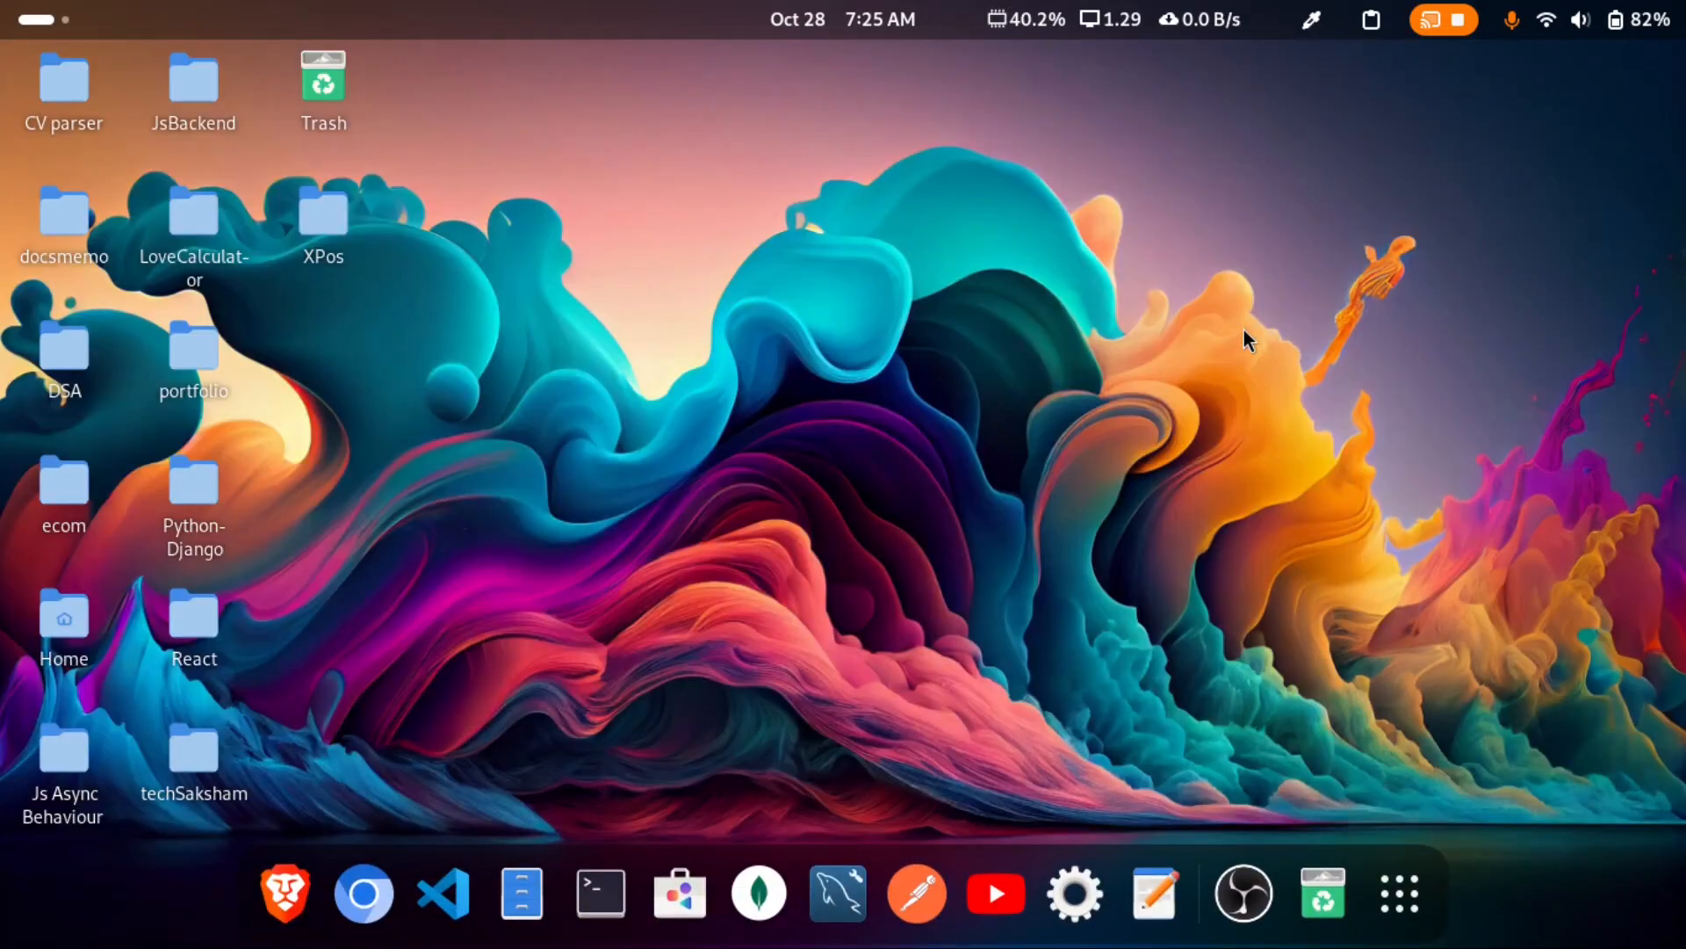
mouse_move(363, 892)
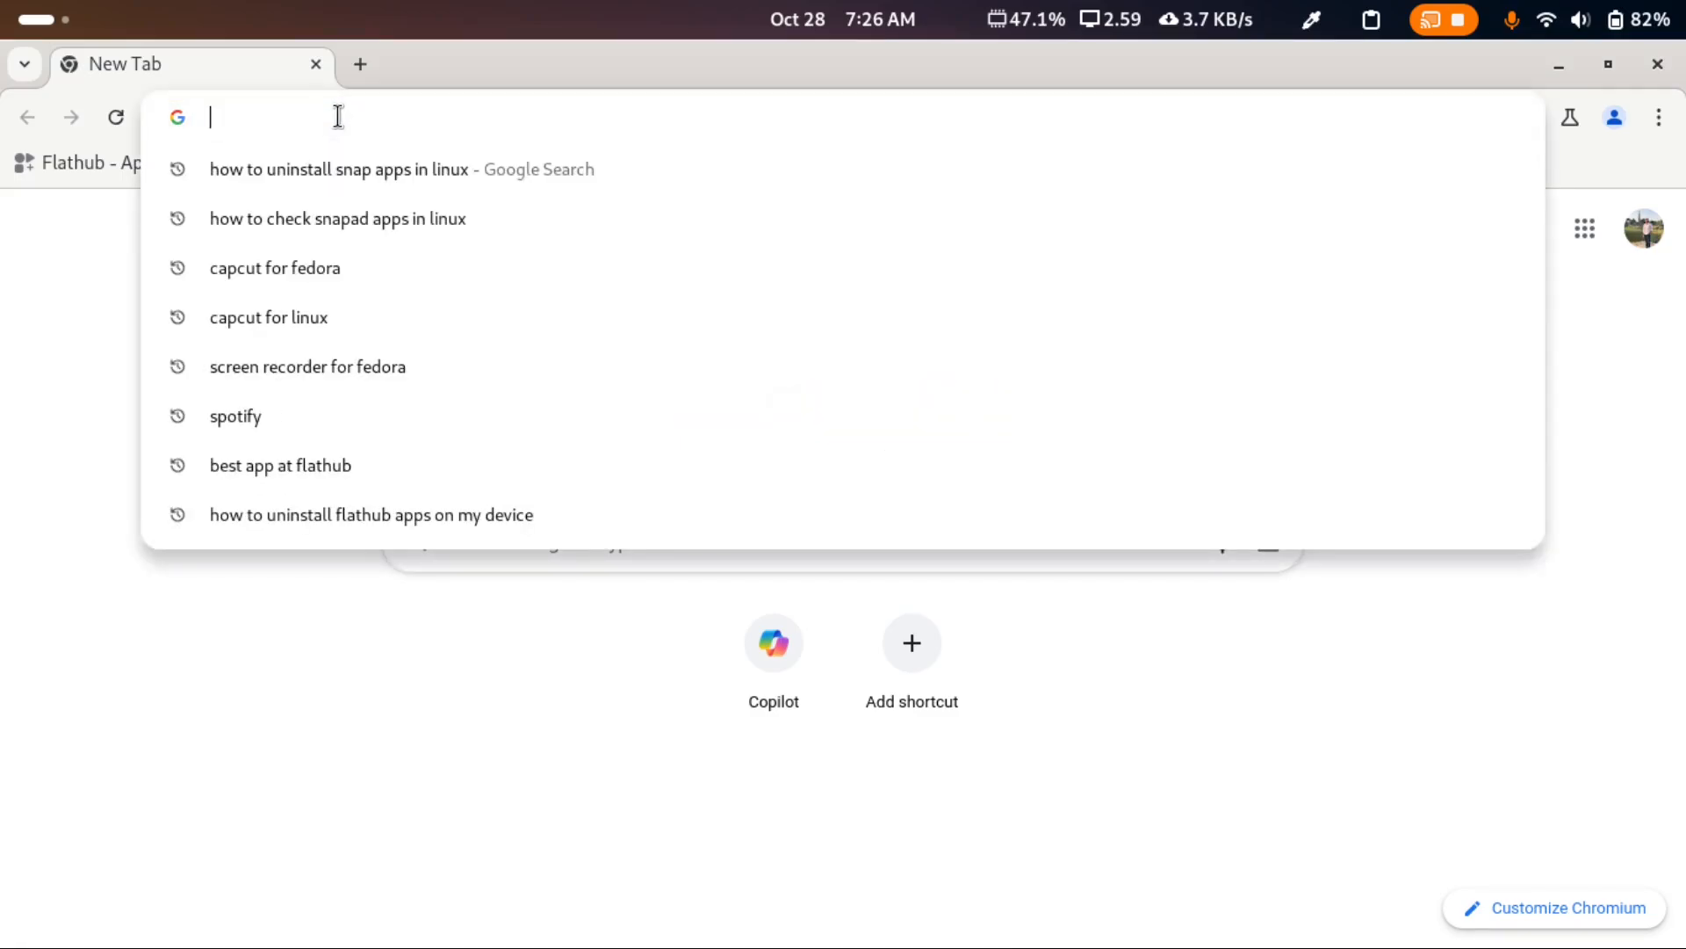
Load flathub.org and scroll down to its Trending apps section.
text(flathub.org)
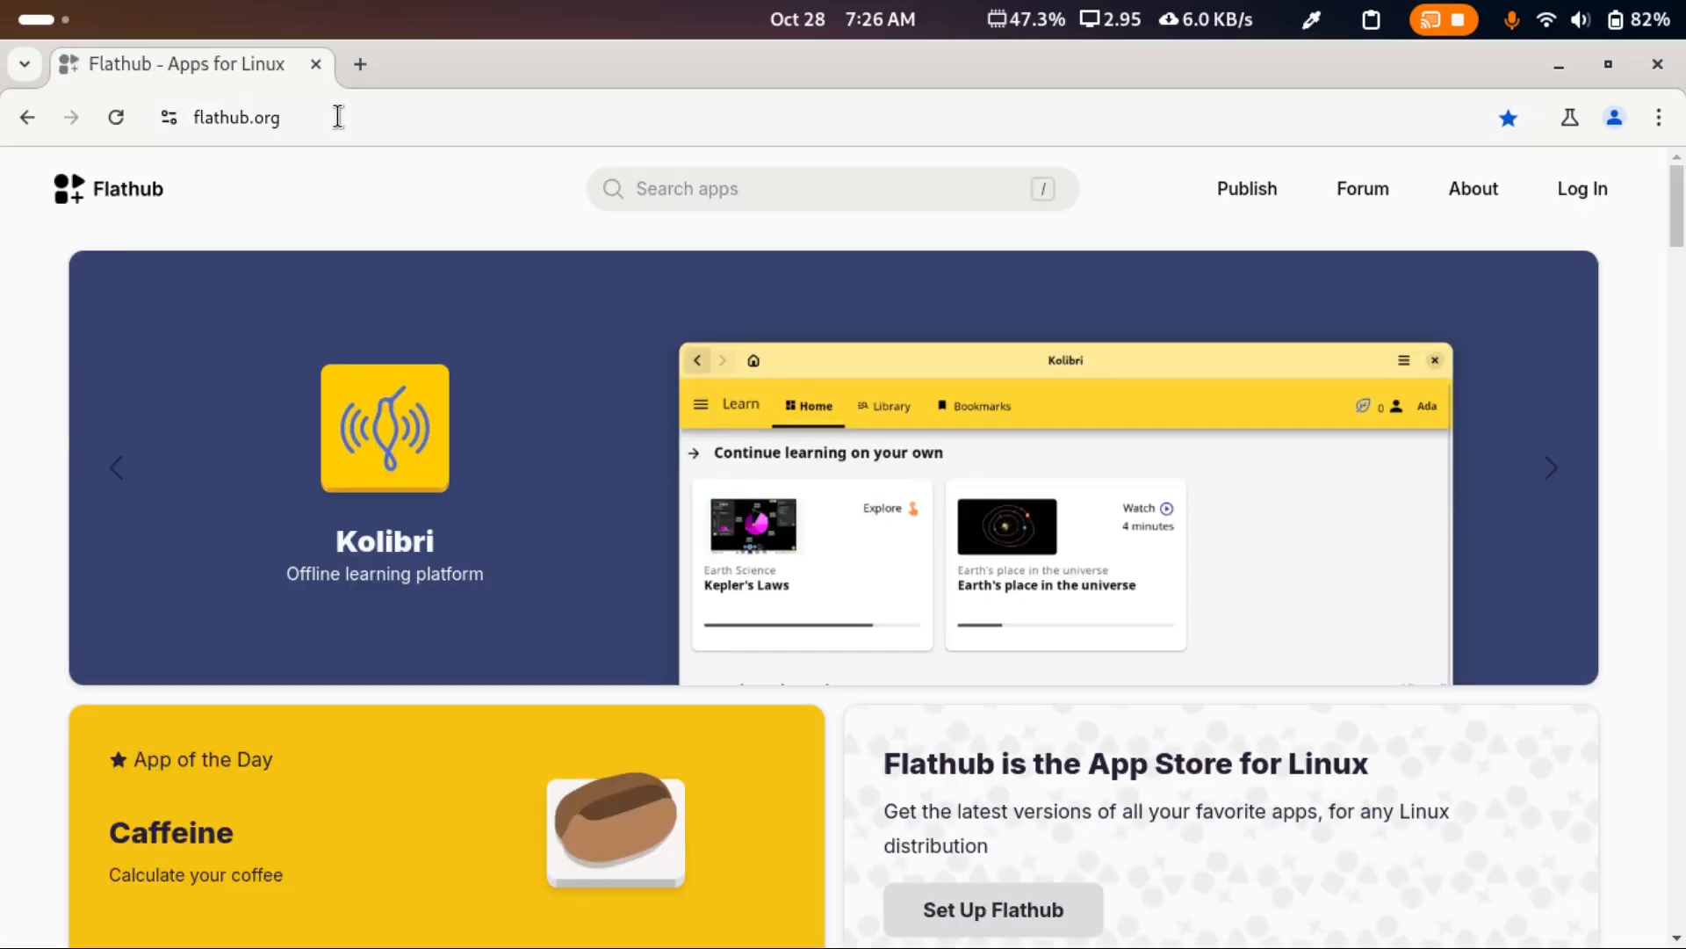
scroll(down, 3)
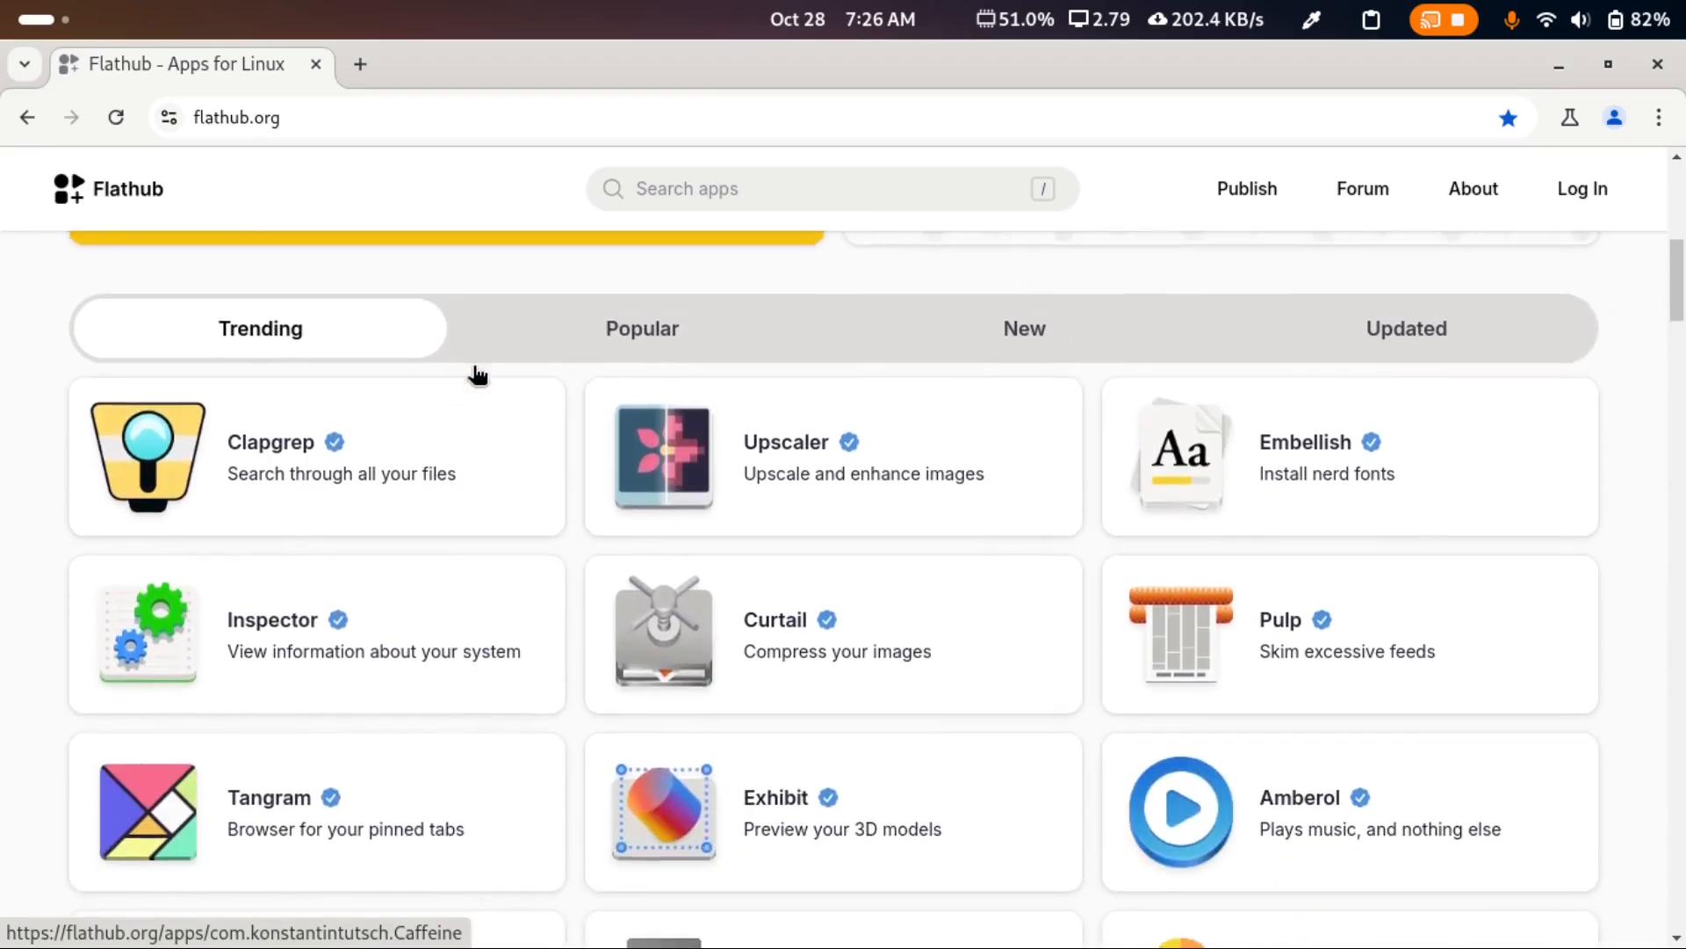
mouse_move(620, 461)
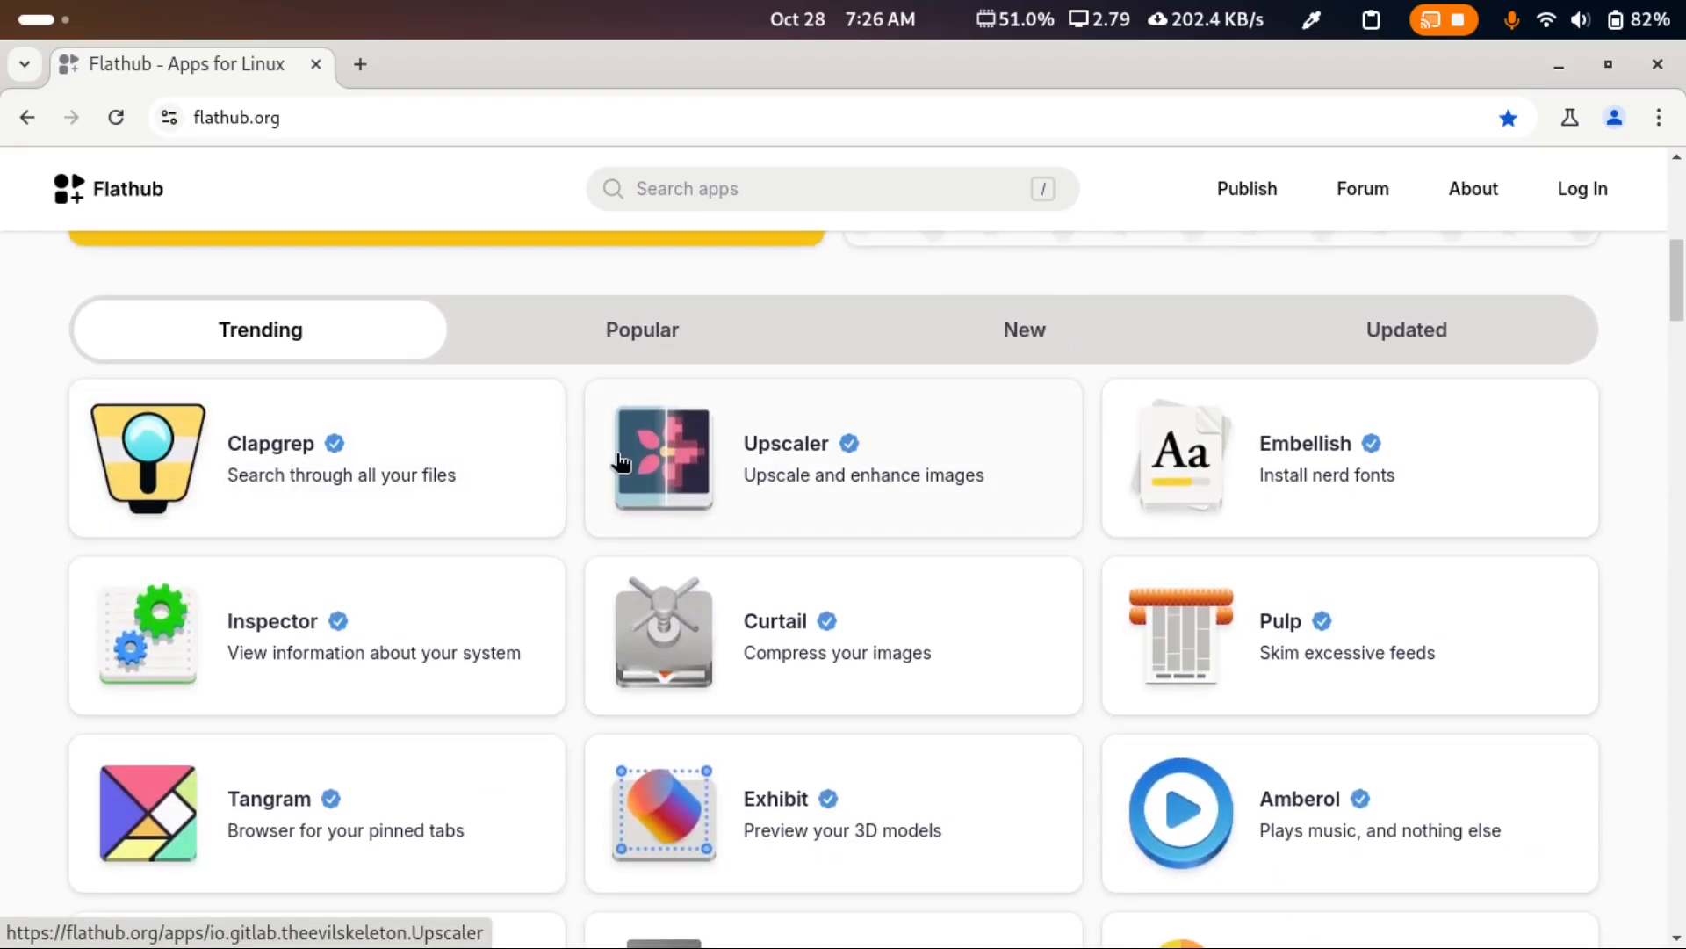
scroll(down, 3)
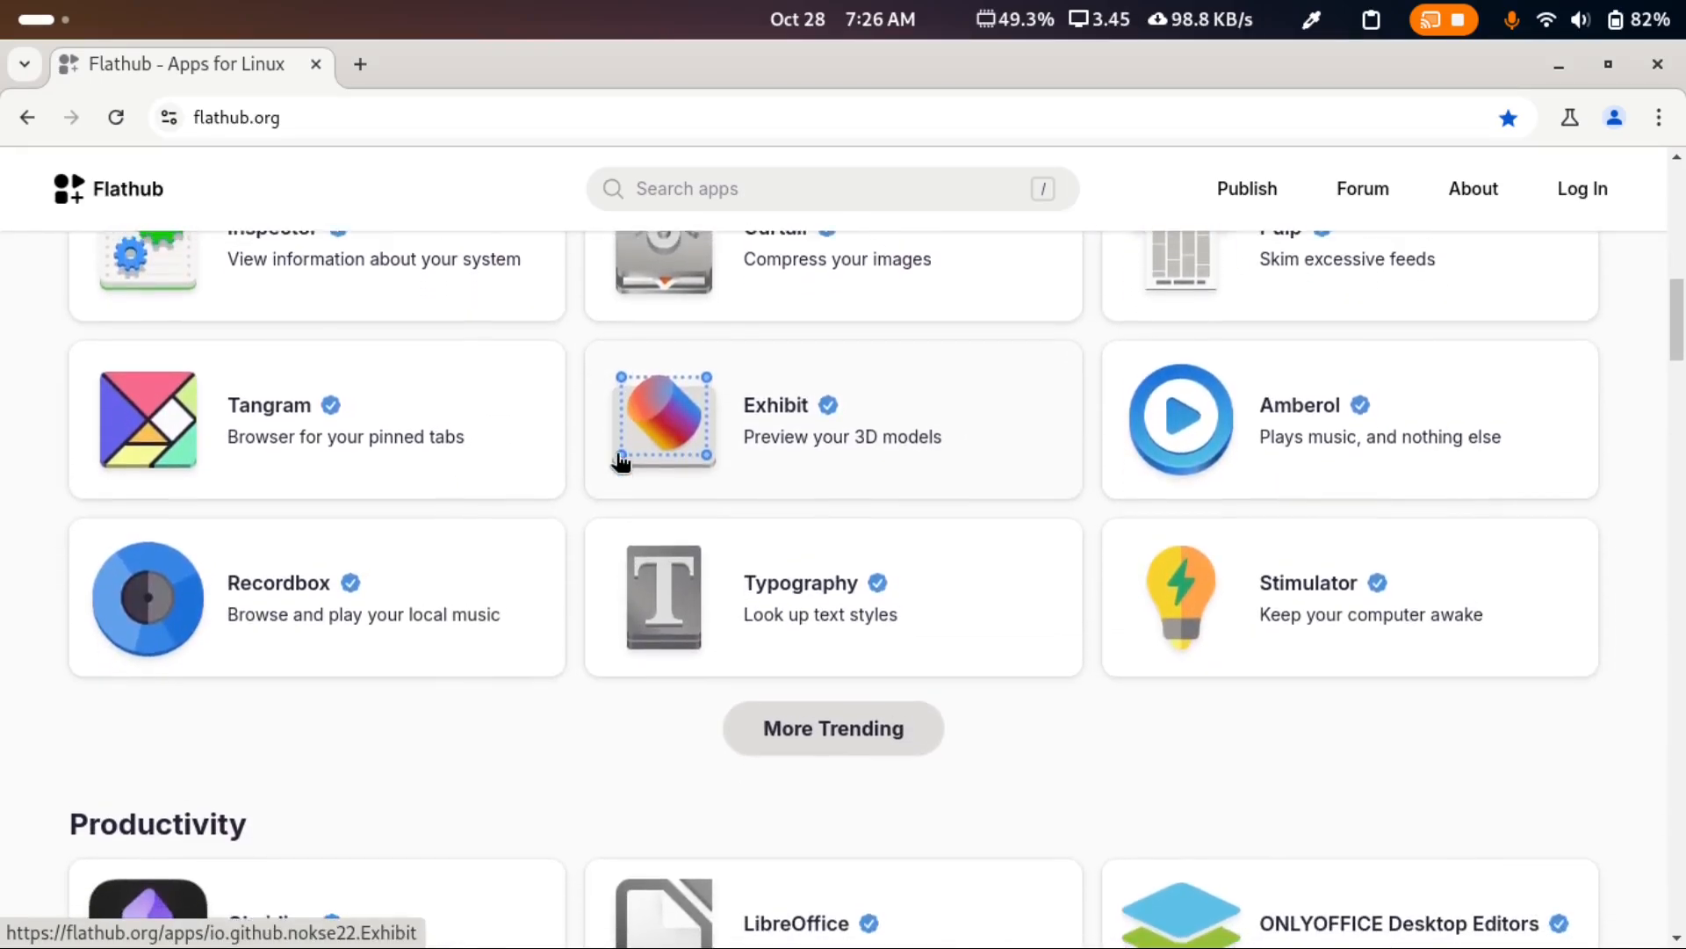
Search Flathub for 'vs code', listing results such as Visual Studio Code and VSCodium.
click(803, 188)
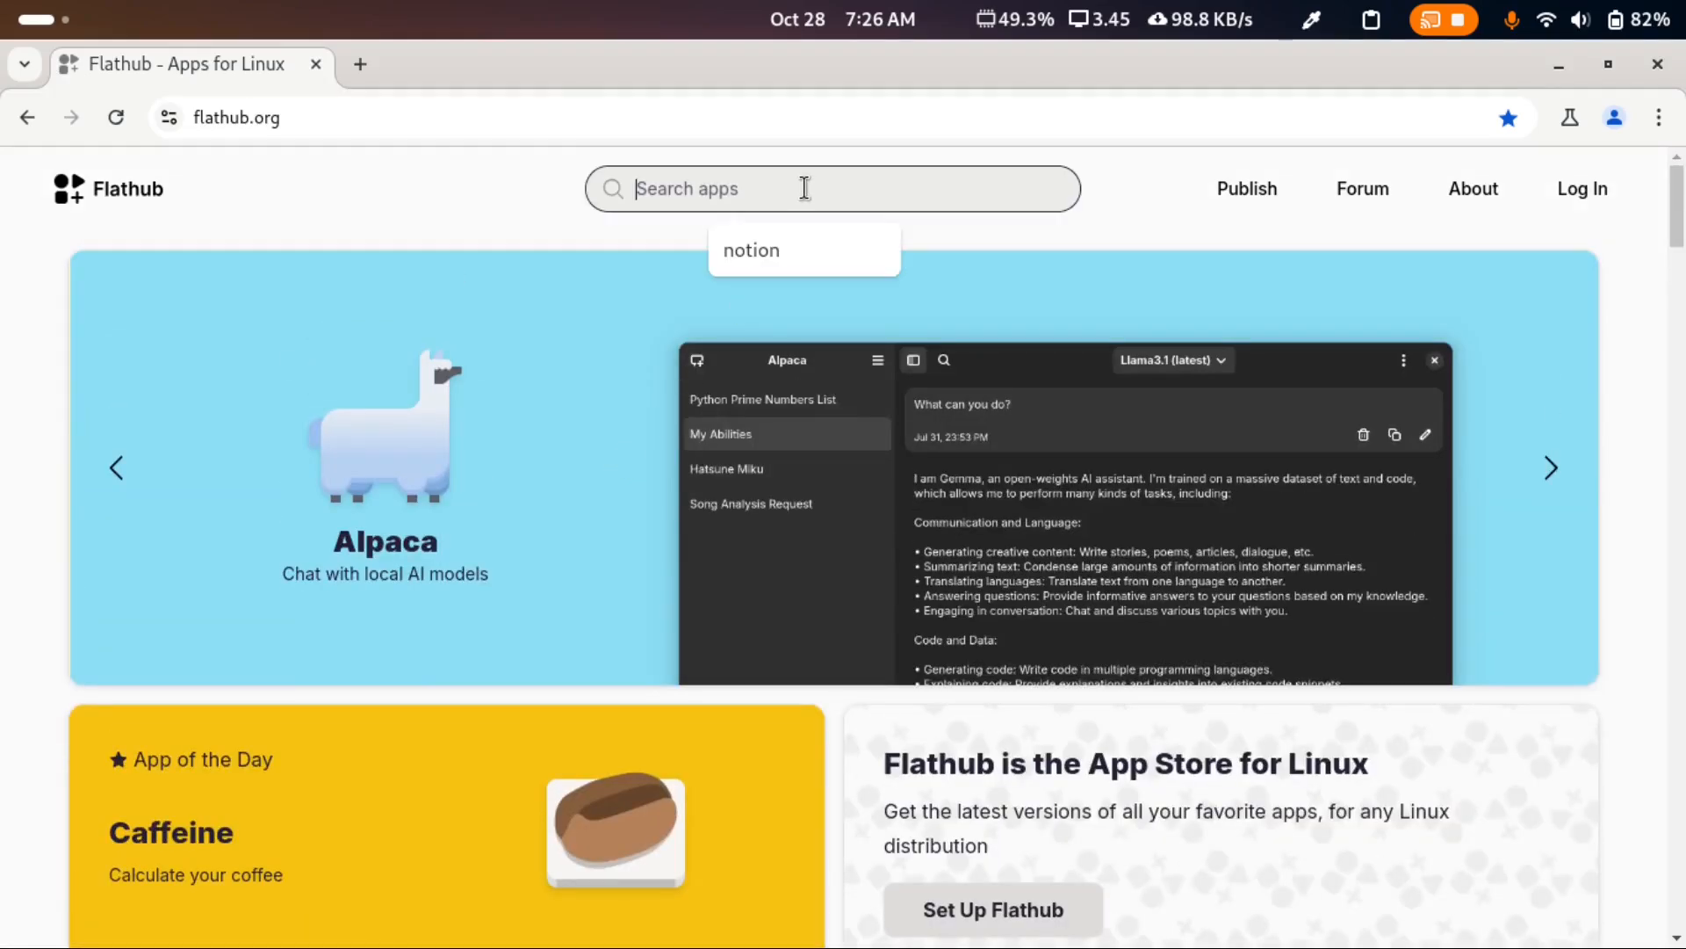
text(vs)
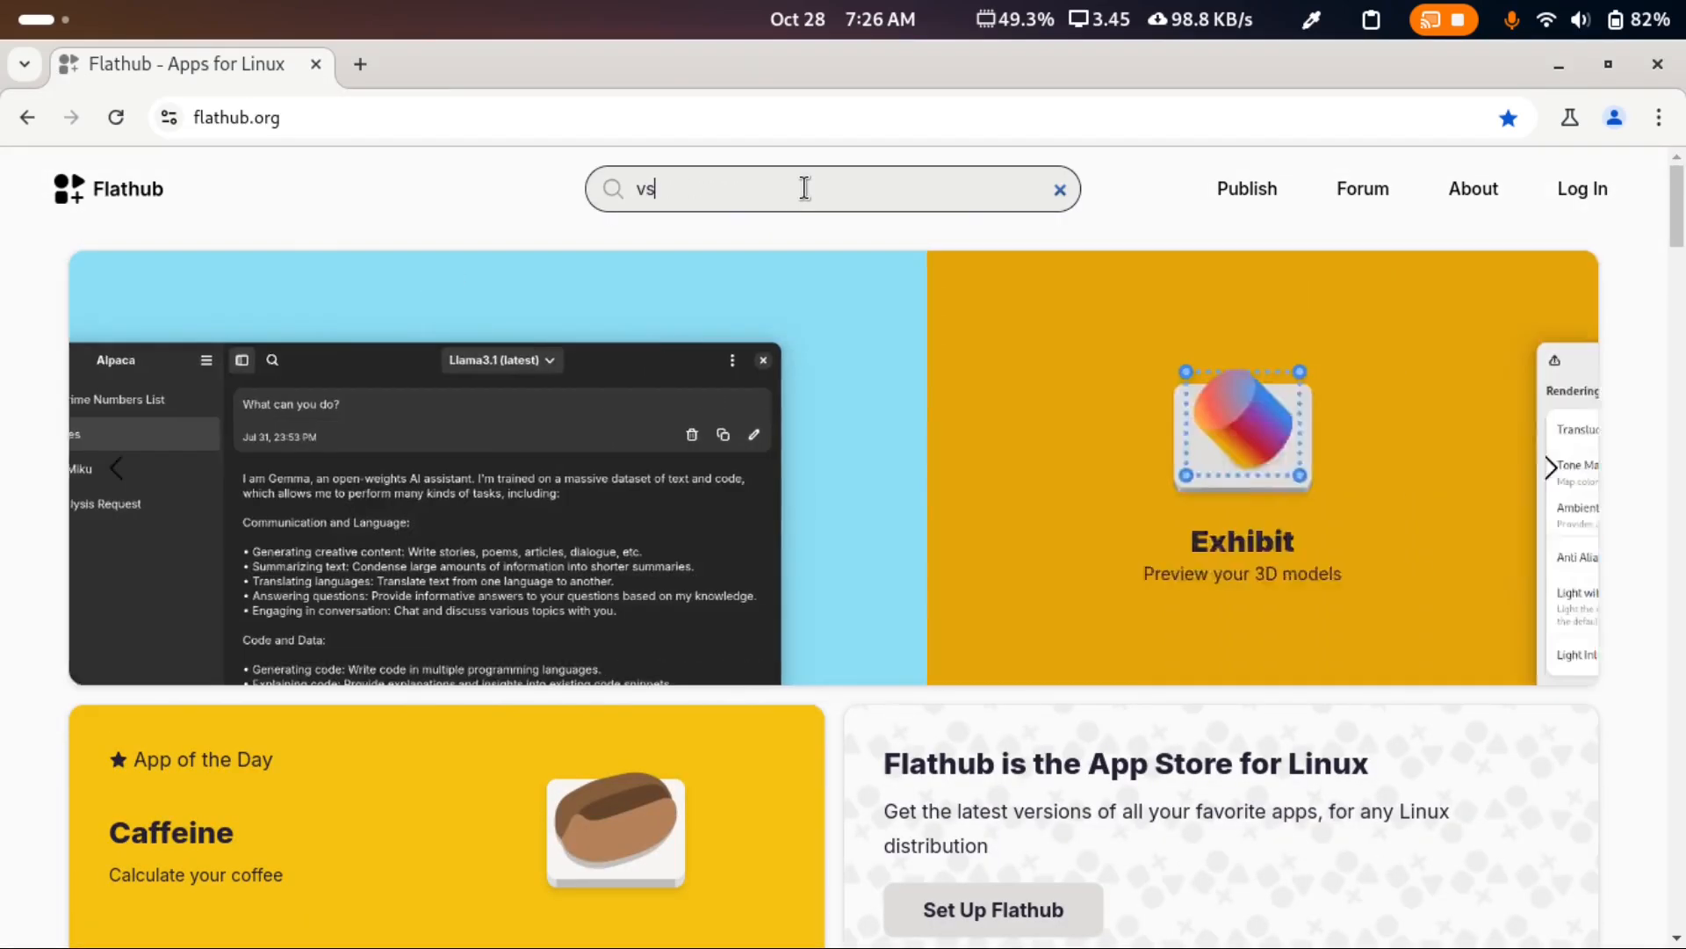
text(code)
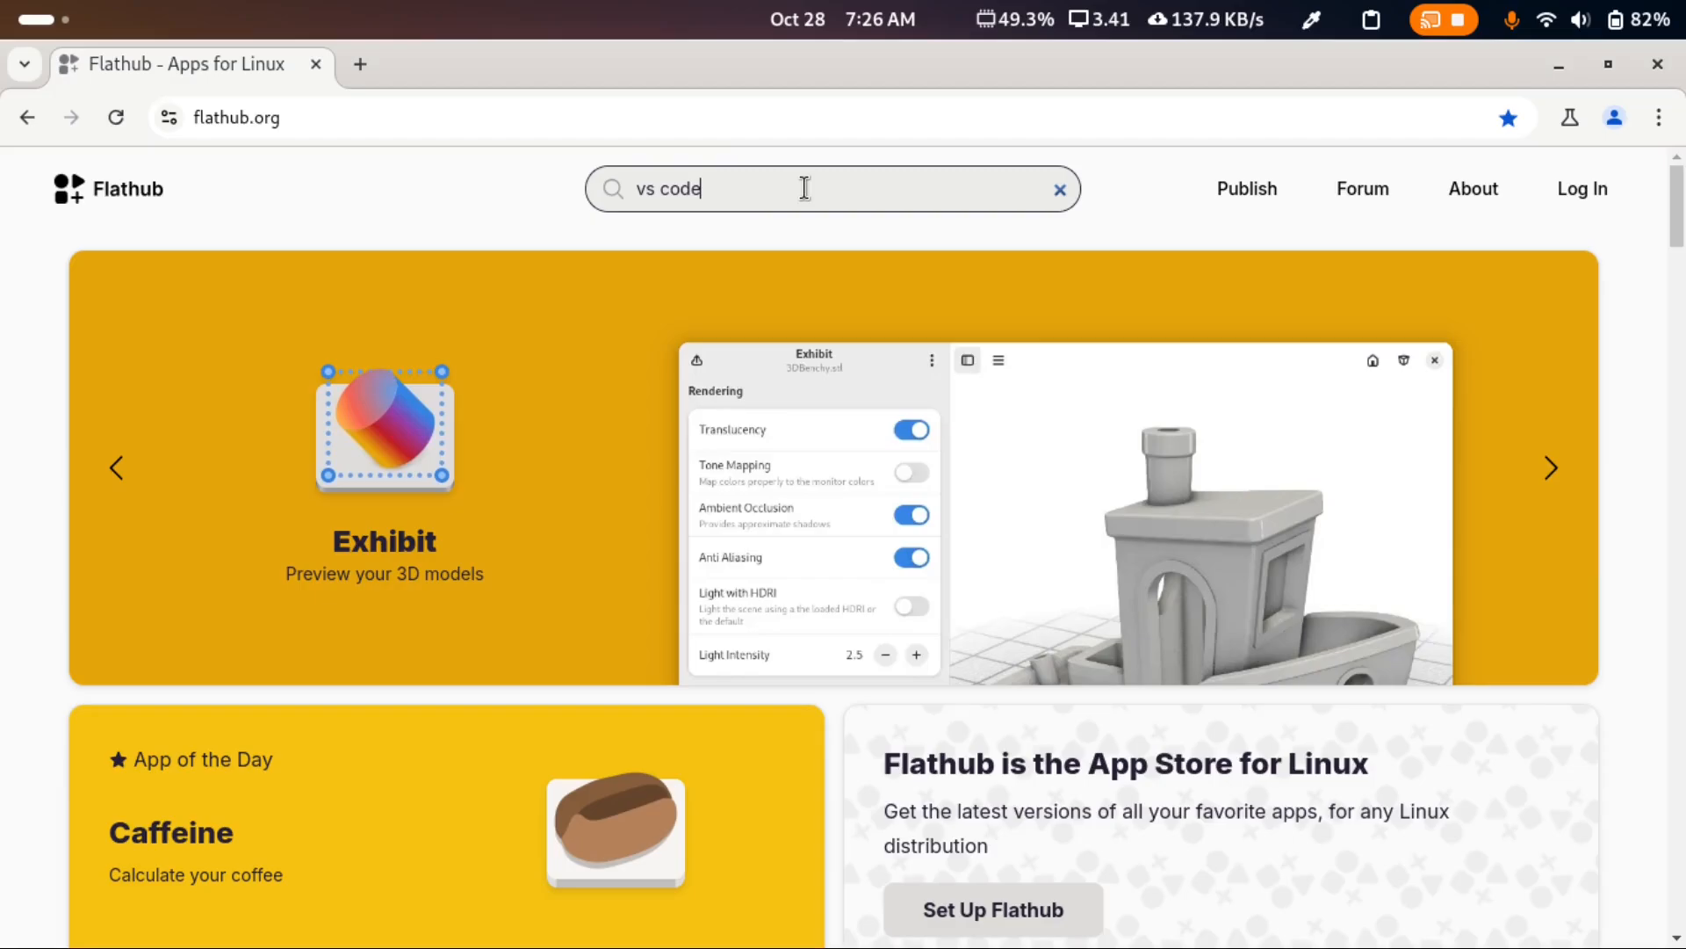
key(Return)
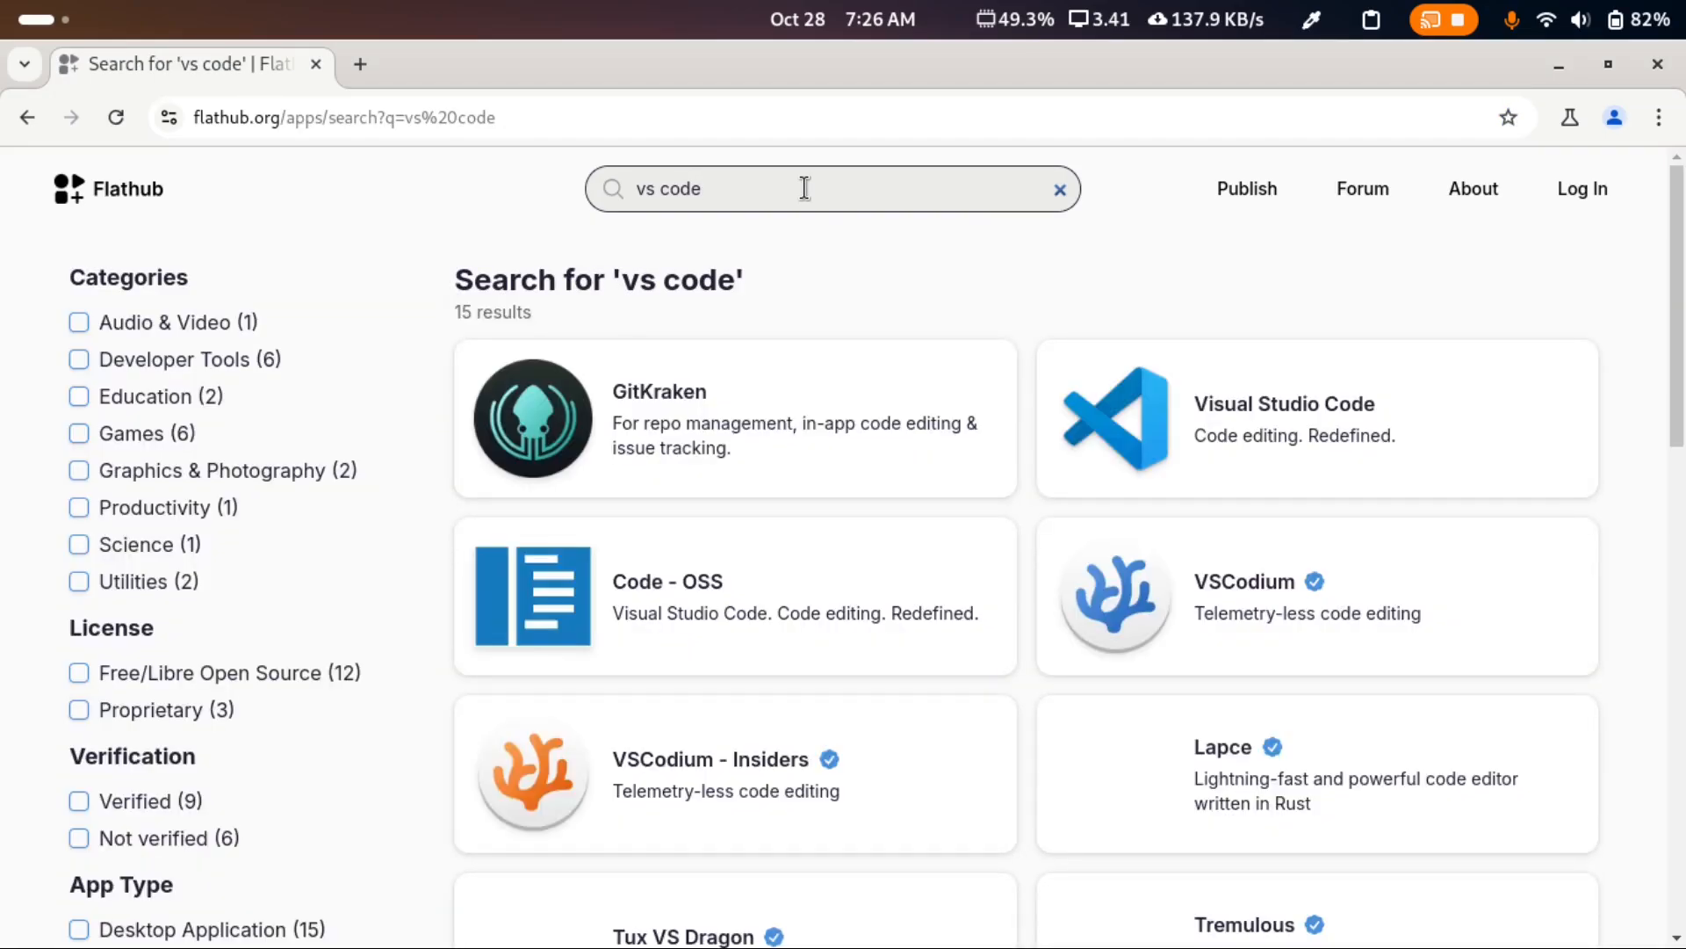
mouse_move(1425, 421)
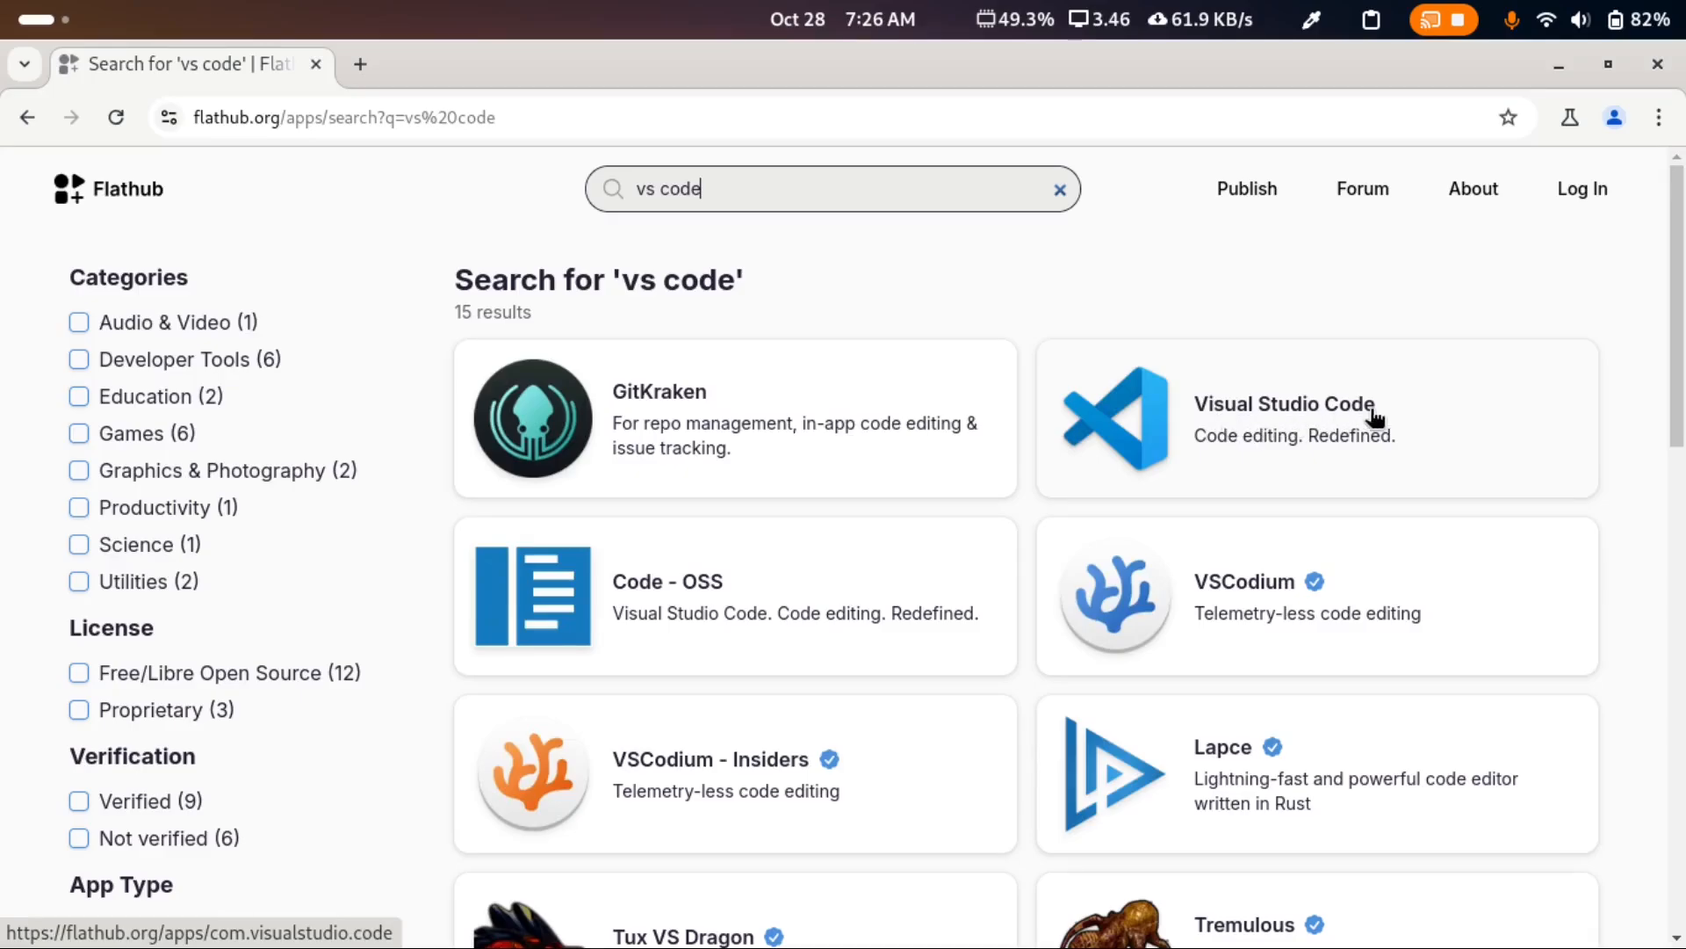
mouse_move(1234, 467)
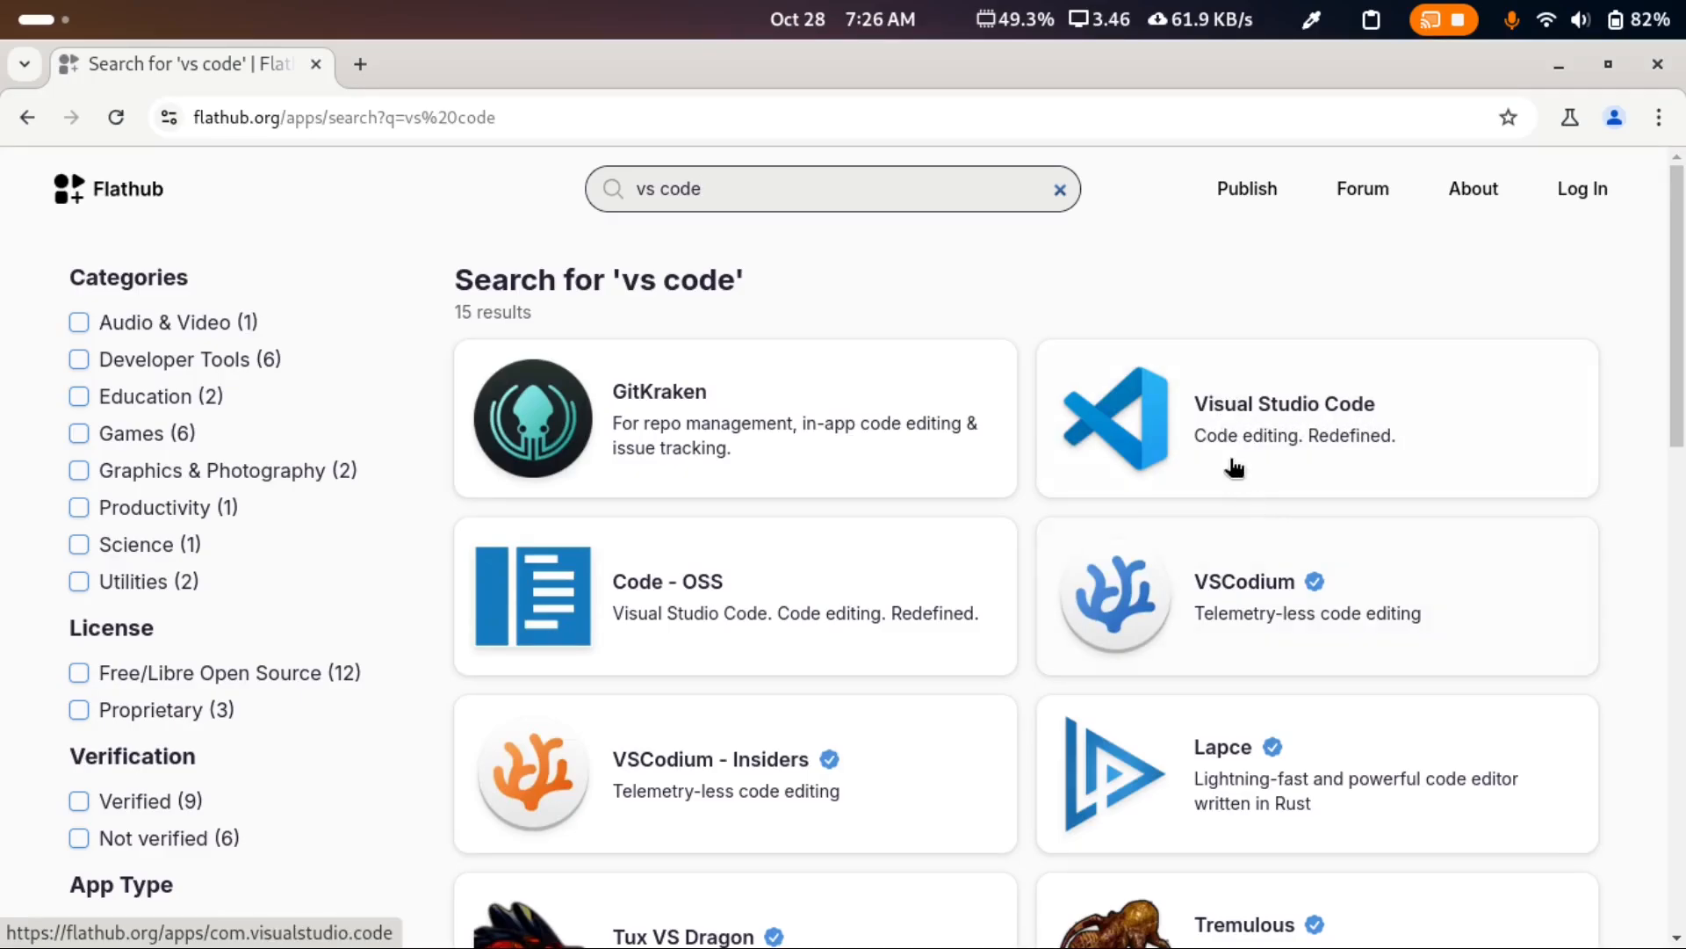
mouse_move(1243, 590)
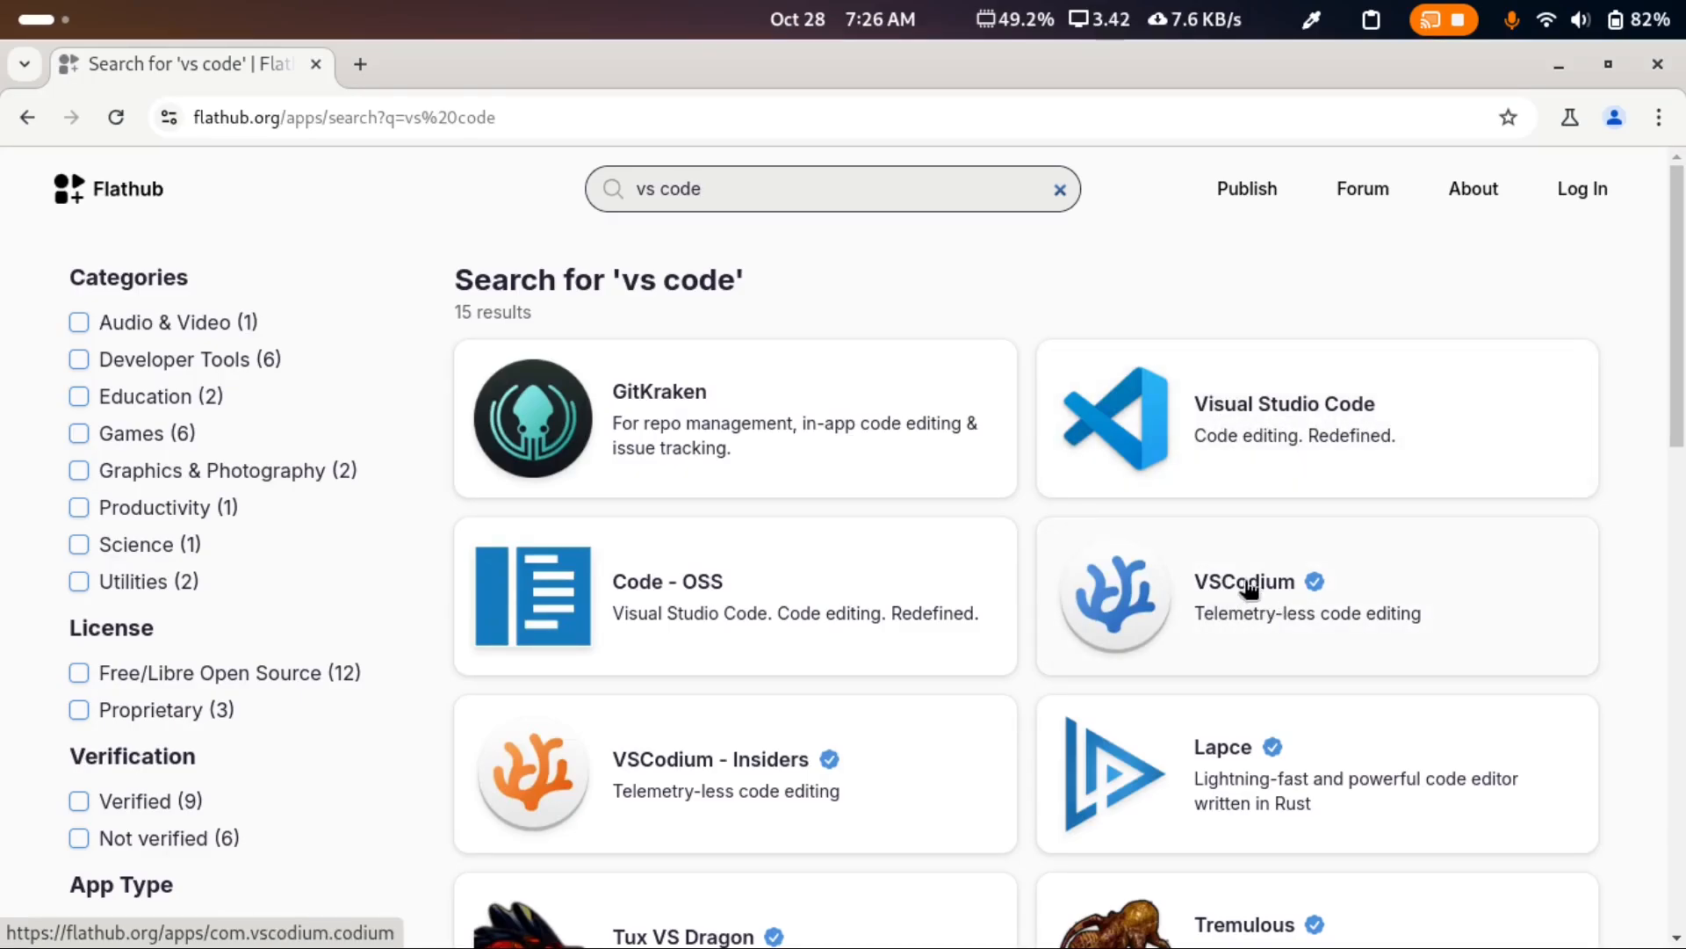
mouse_move(1315, 418)
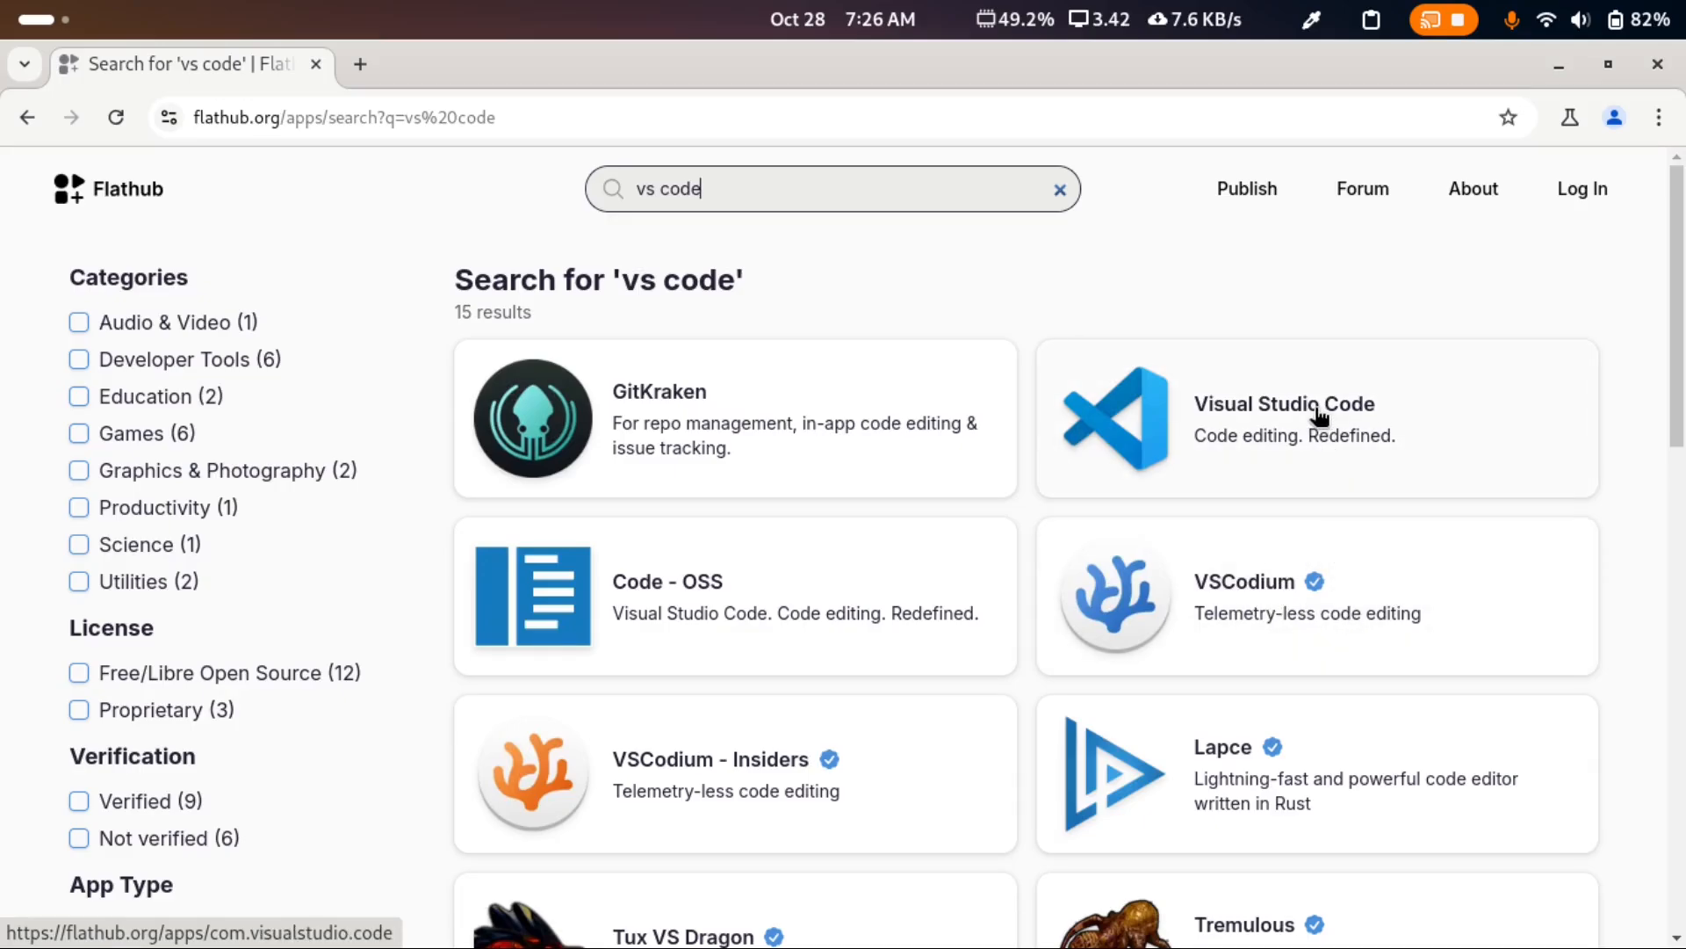
mouse_move(1325, 610)
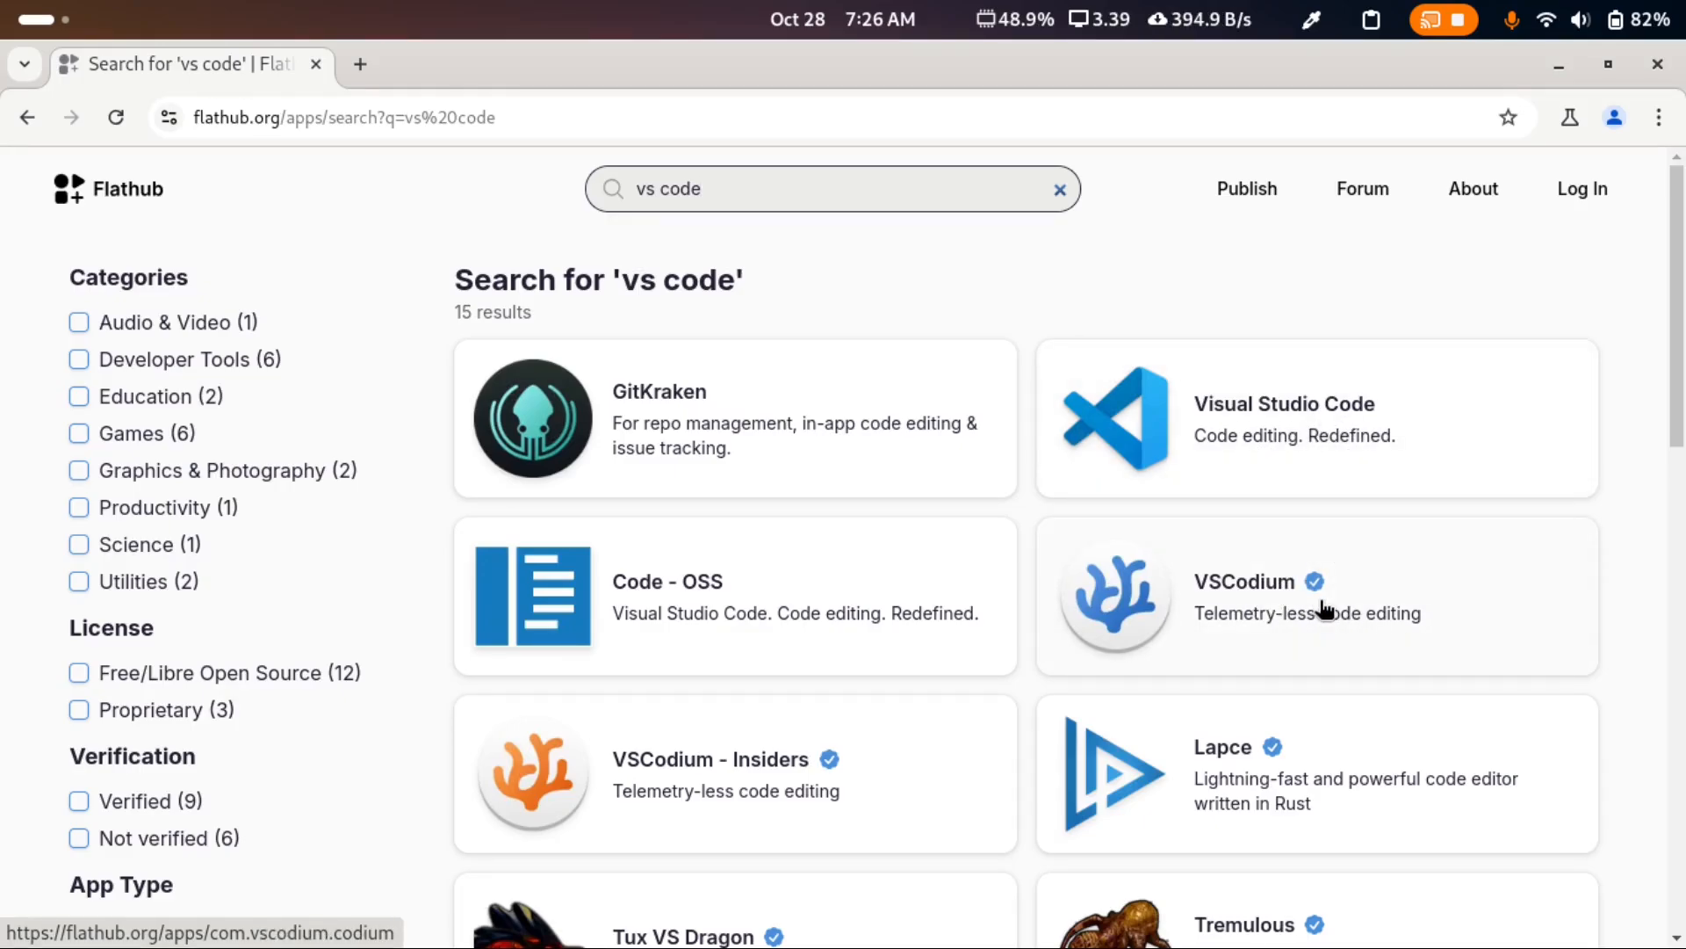
mouse_move(1289, 601)
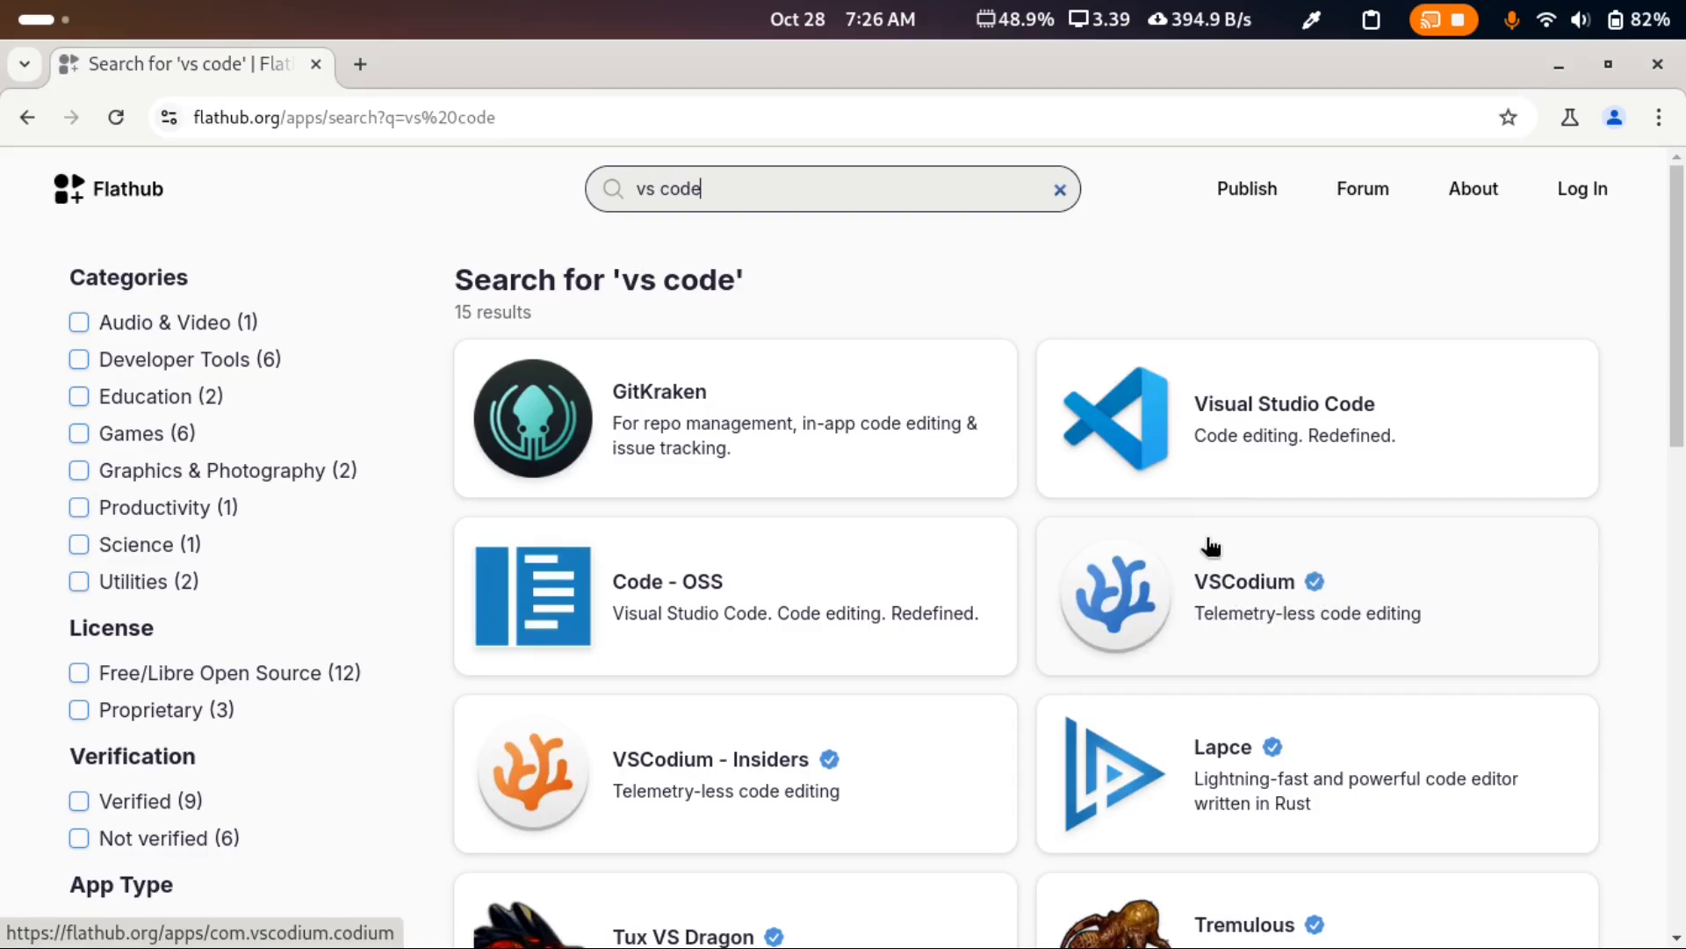
Browse down through the 15 'vs code' results and back toward the top.
scroll(down, 3)
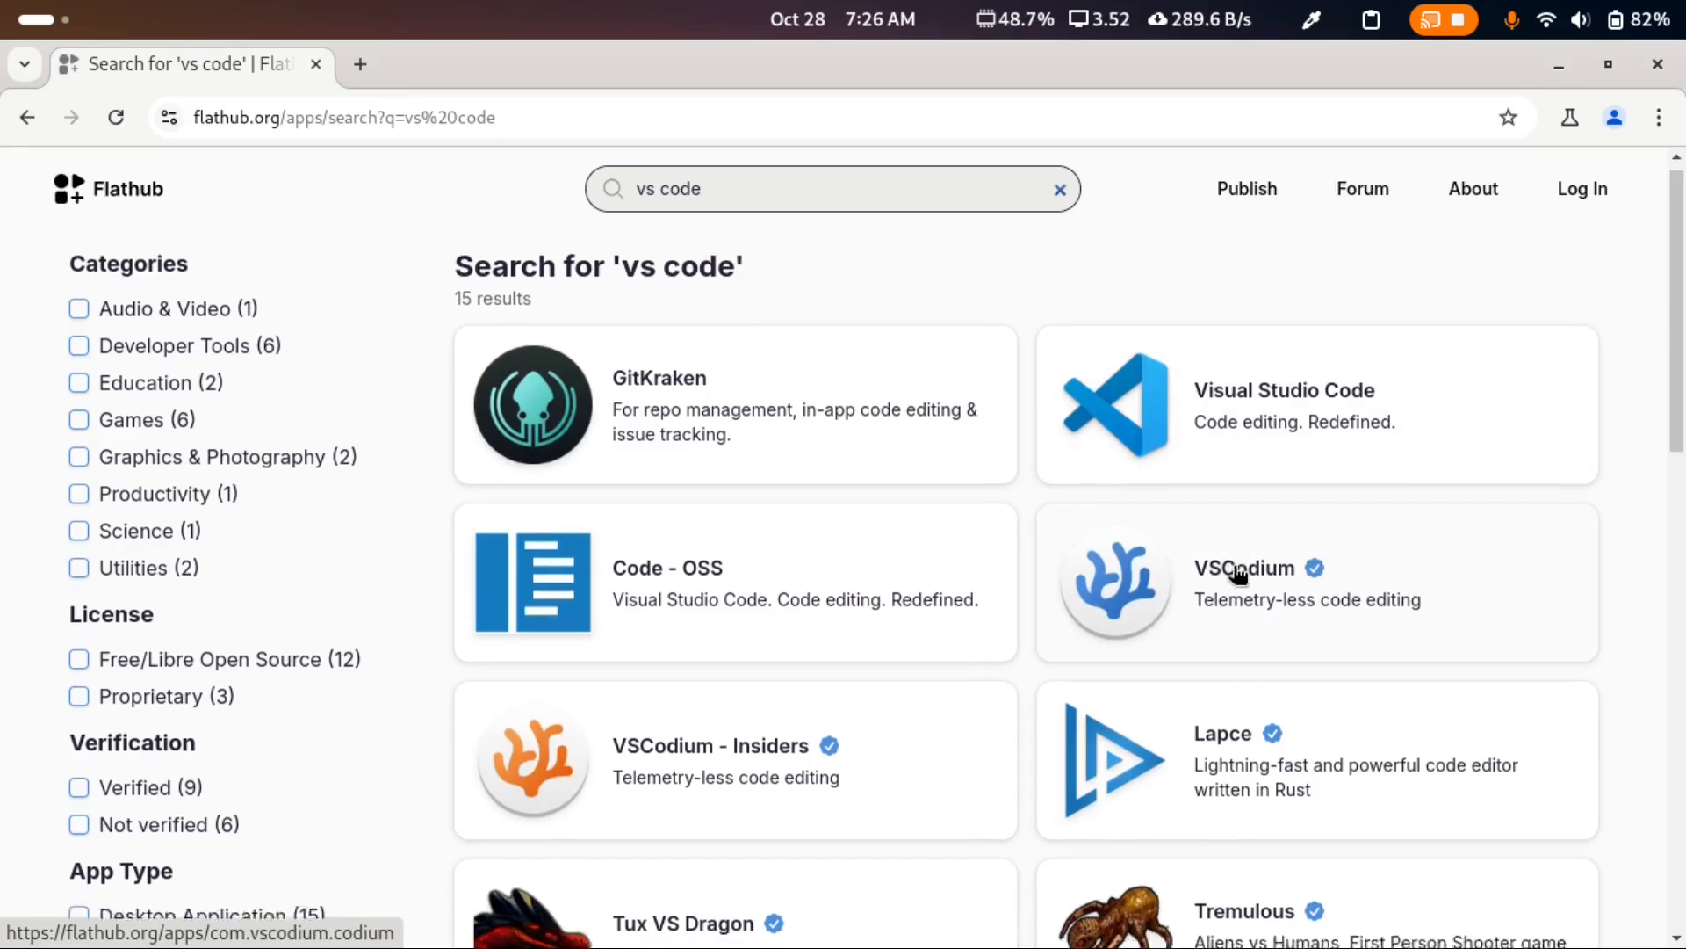
scroll(down, 3)
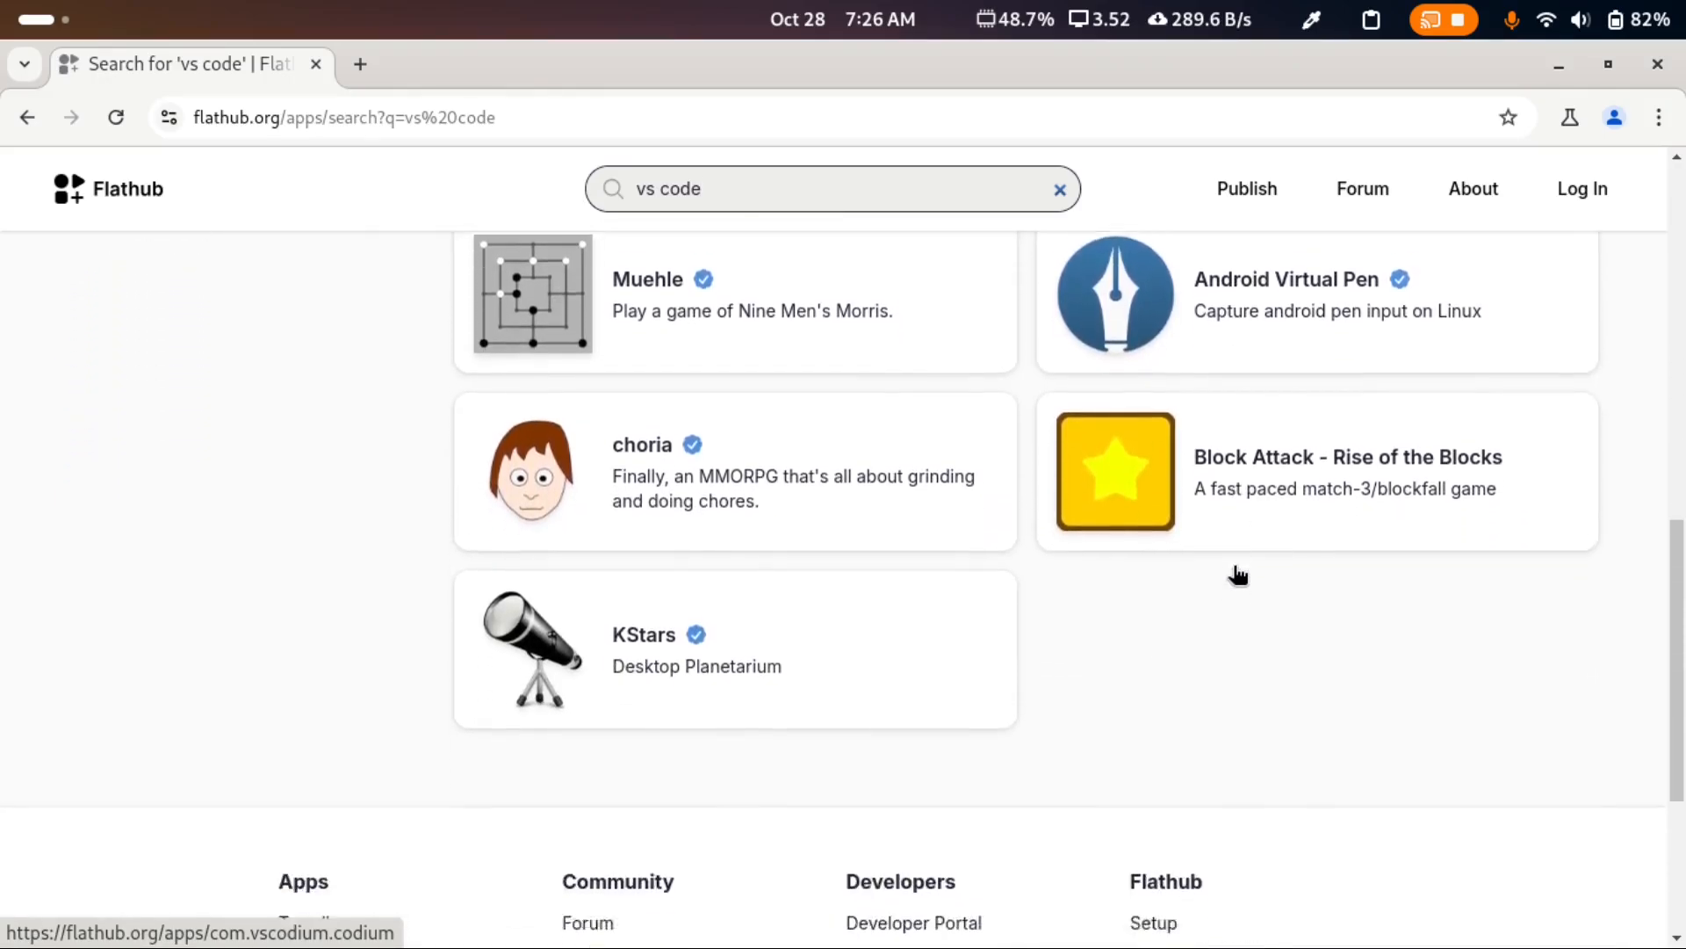
scroll(up, 3)
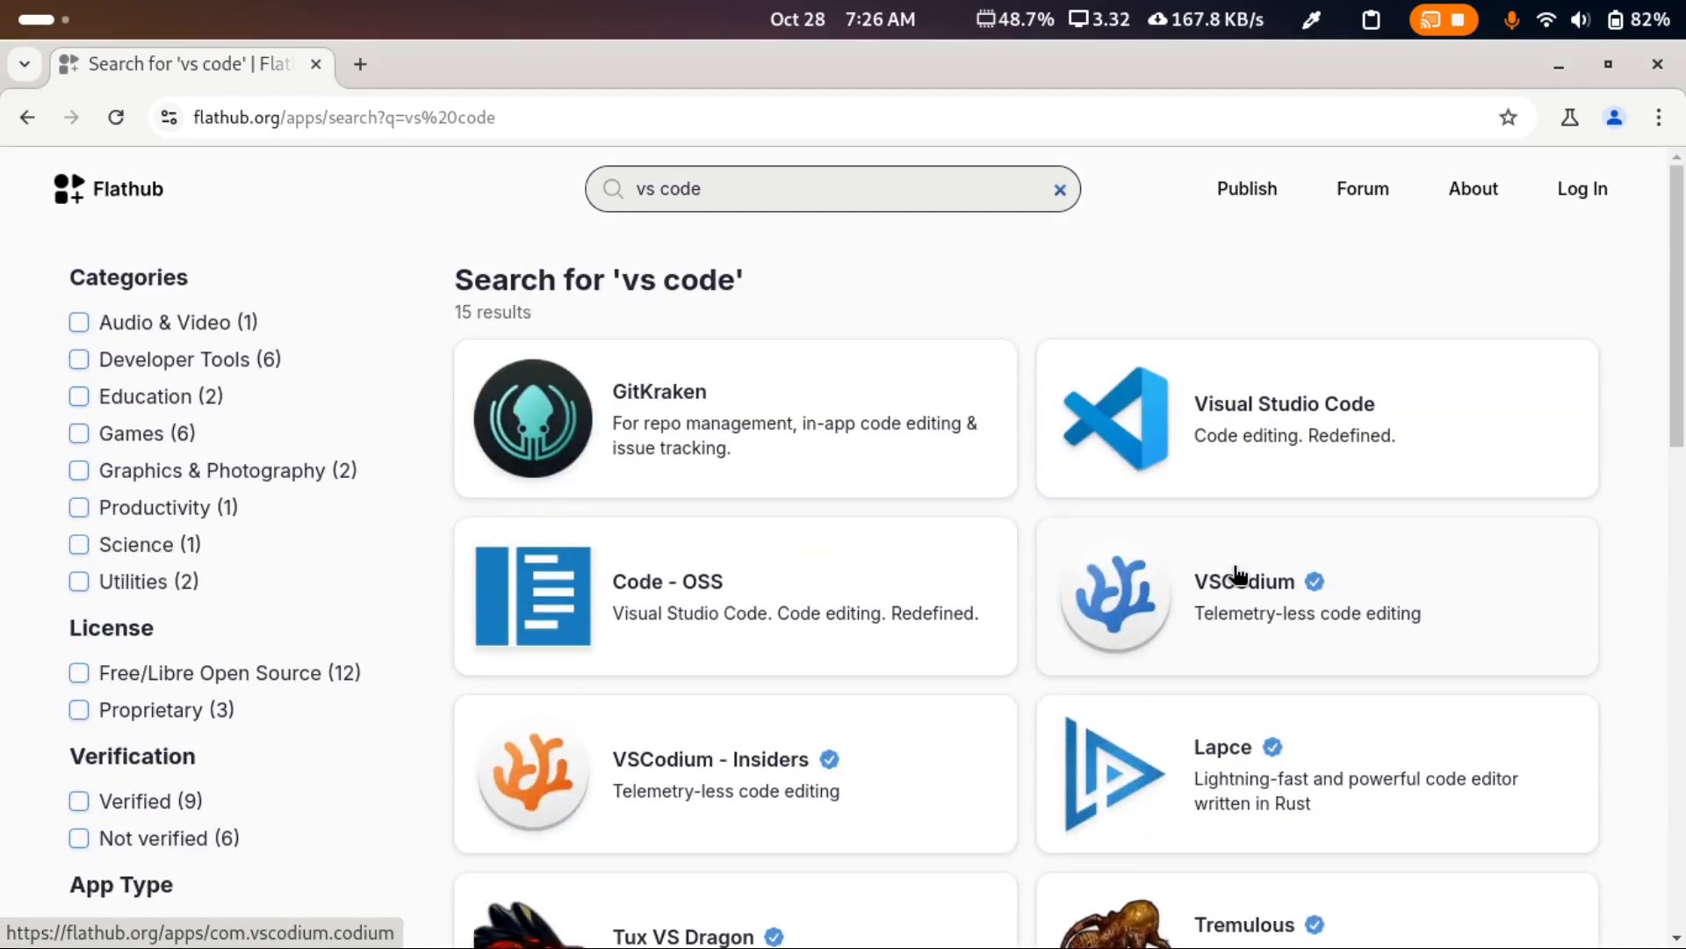
mouse_move(845, 576)
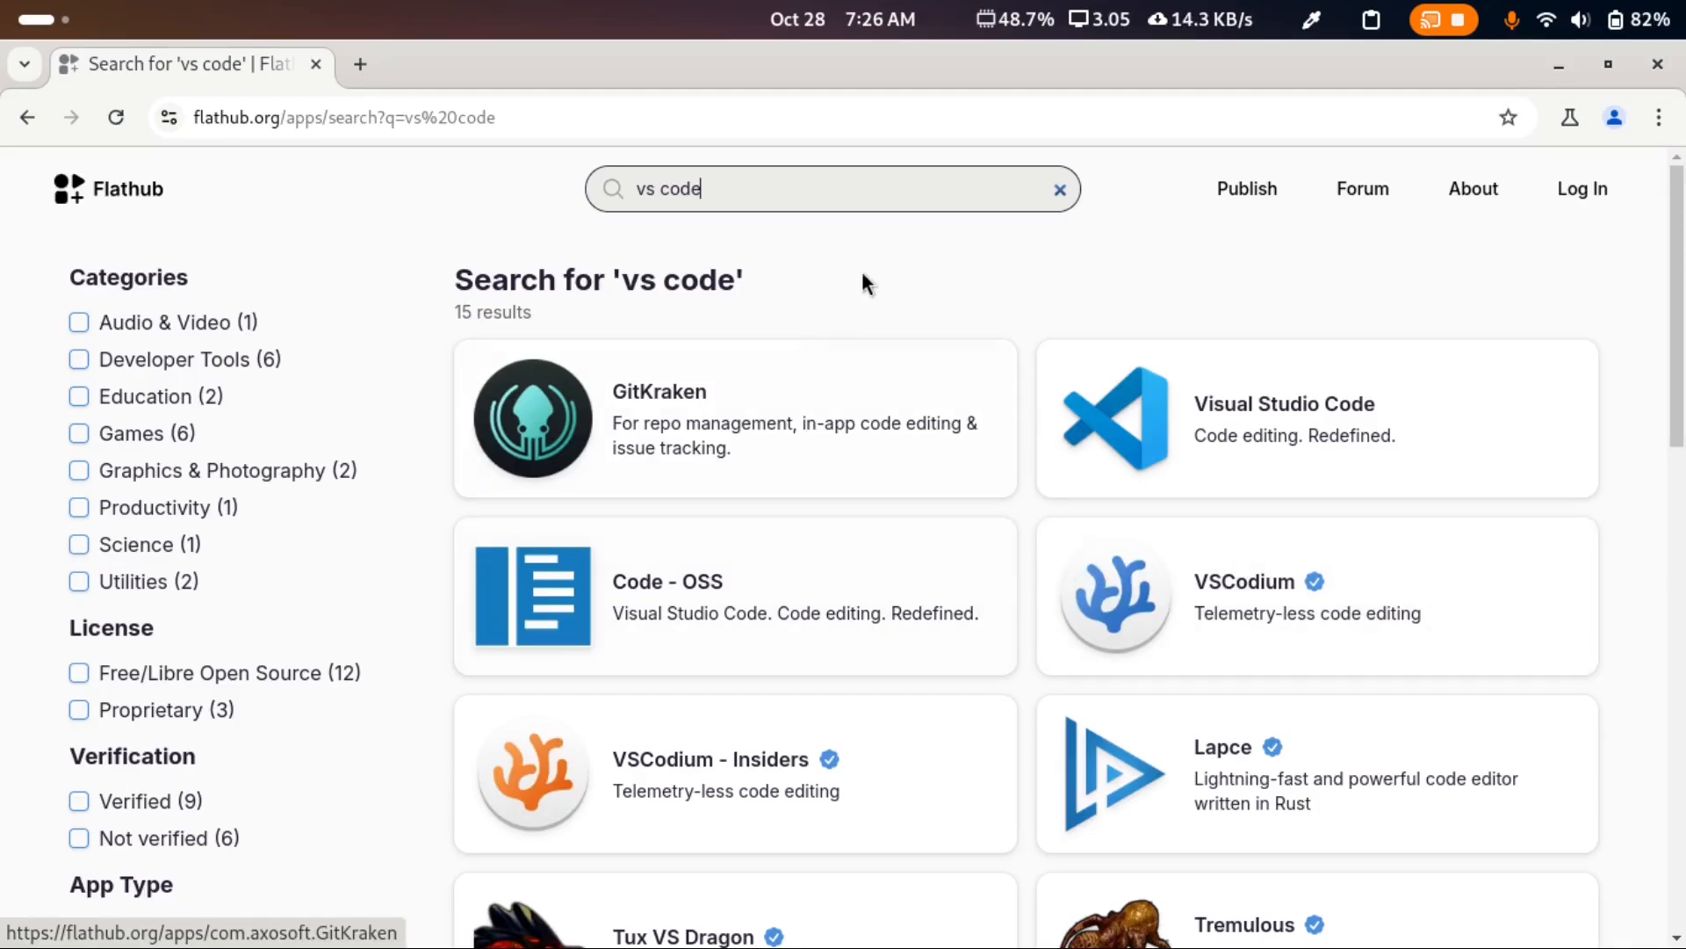
mouse_move(110, 188)
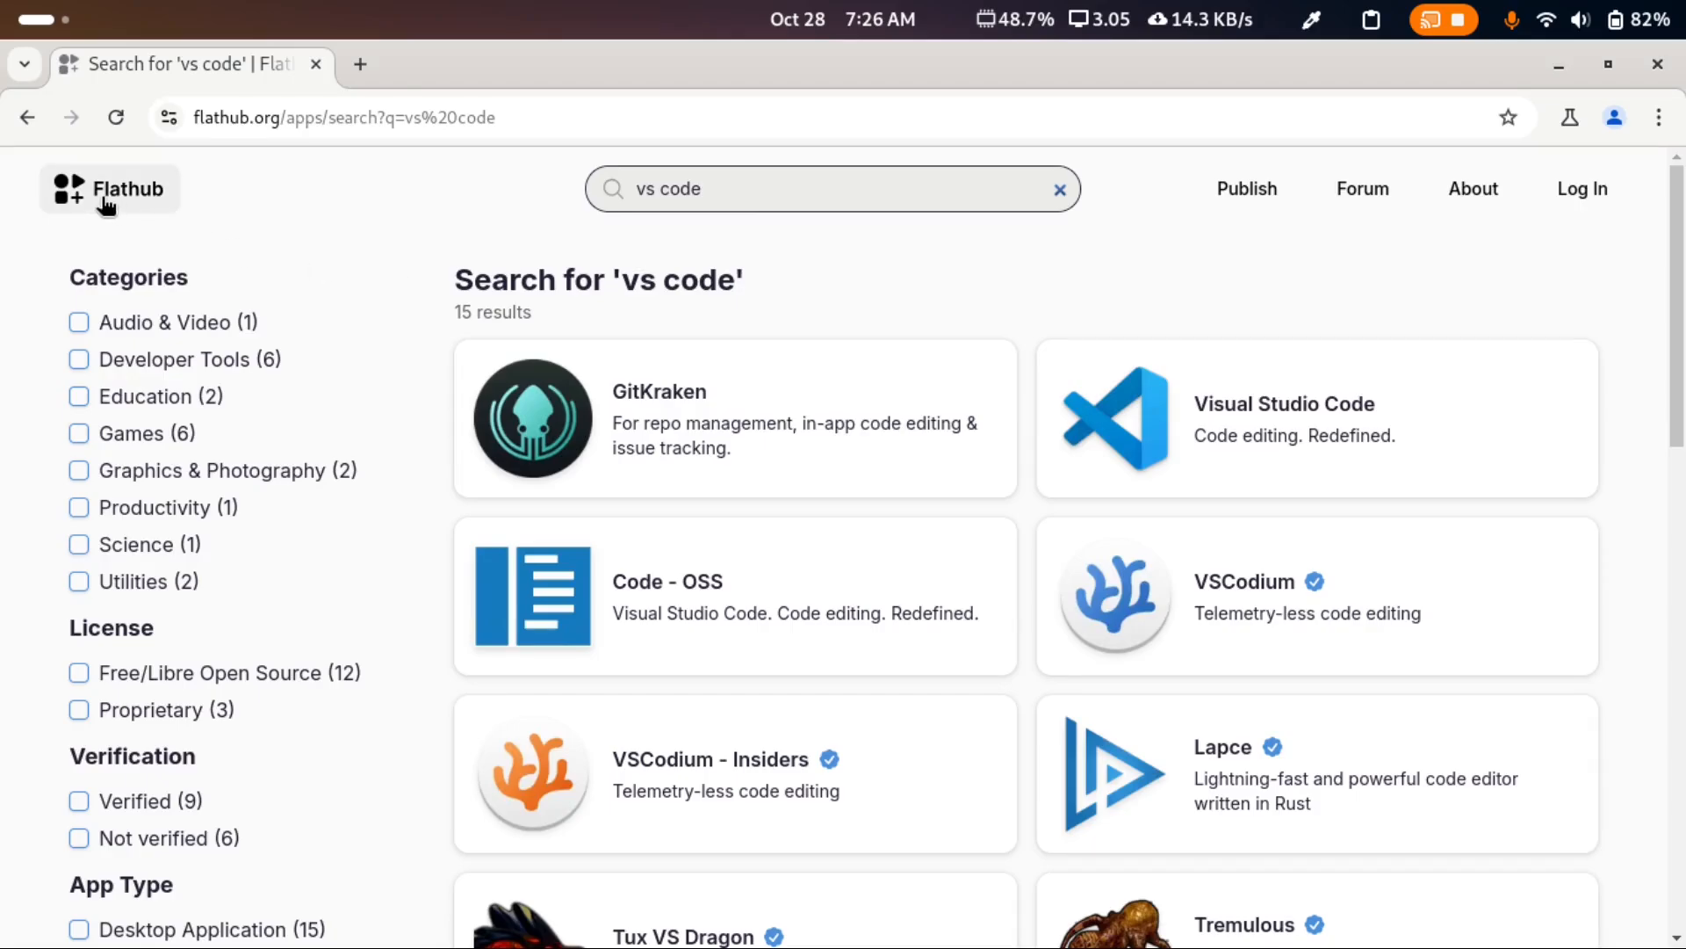
From the Flathub home, reach Kolibri's page and copy its flatpak install command.
click(109, 189)
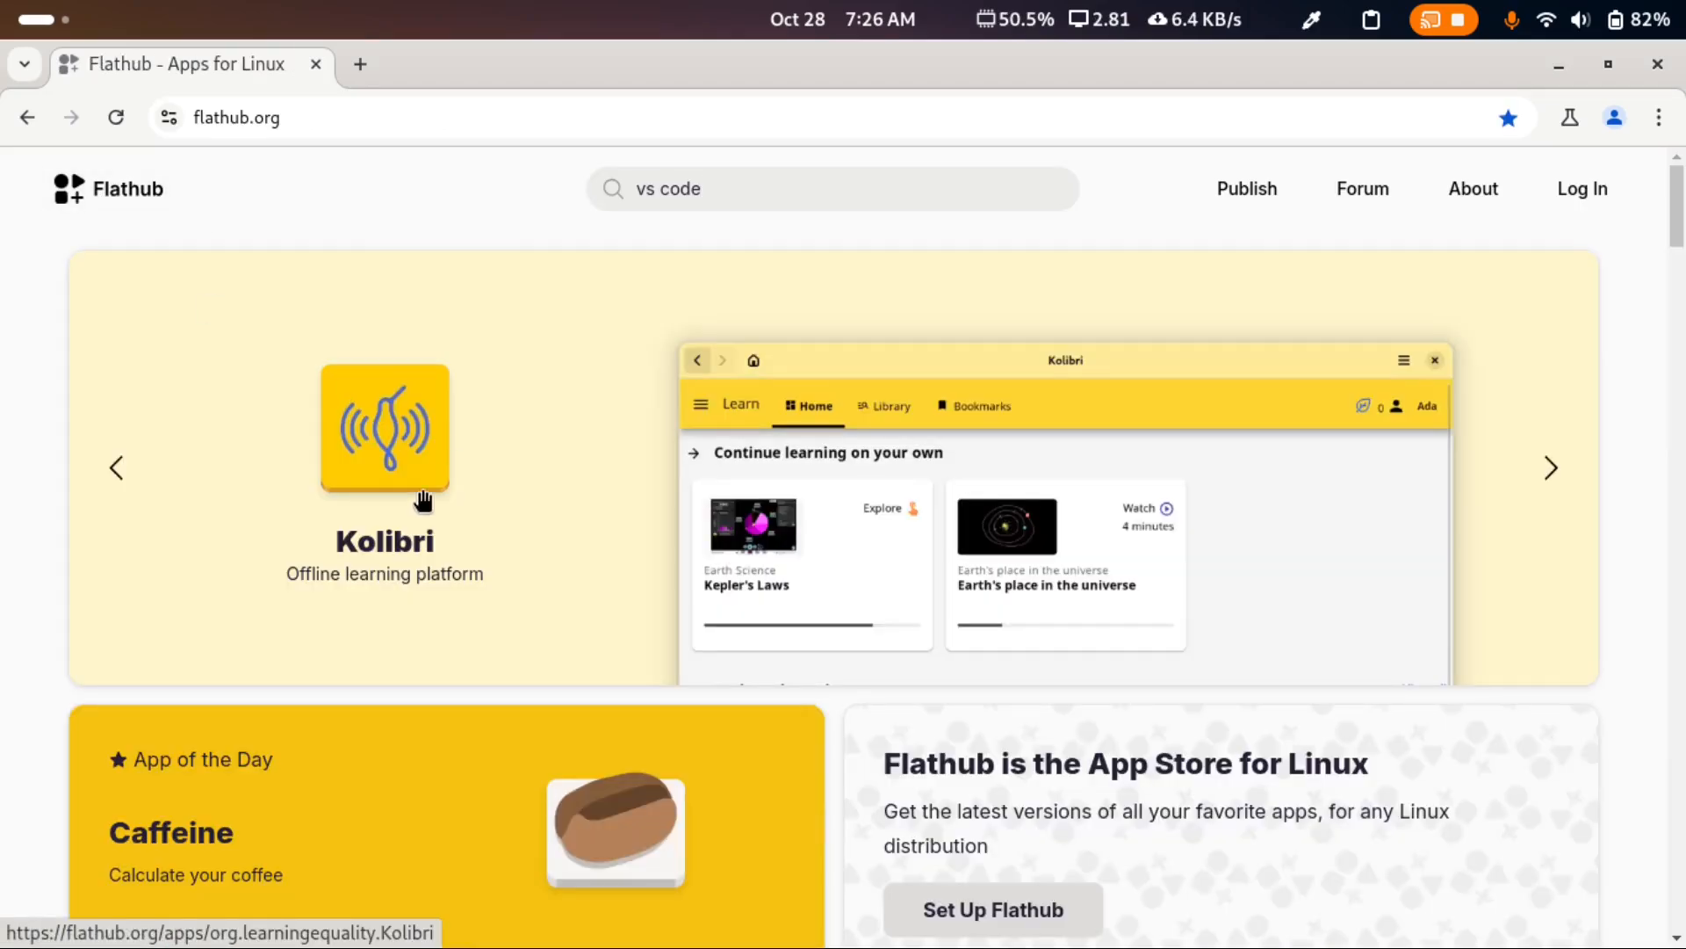
click(385, 430)
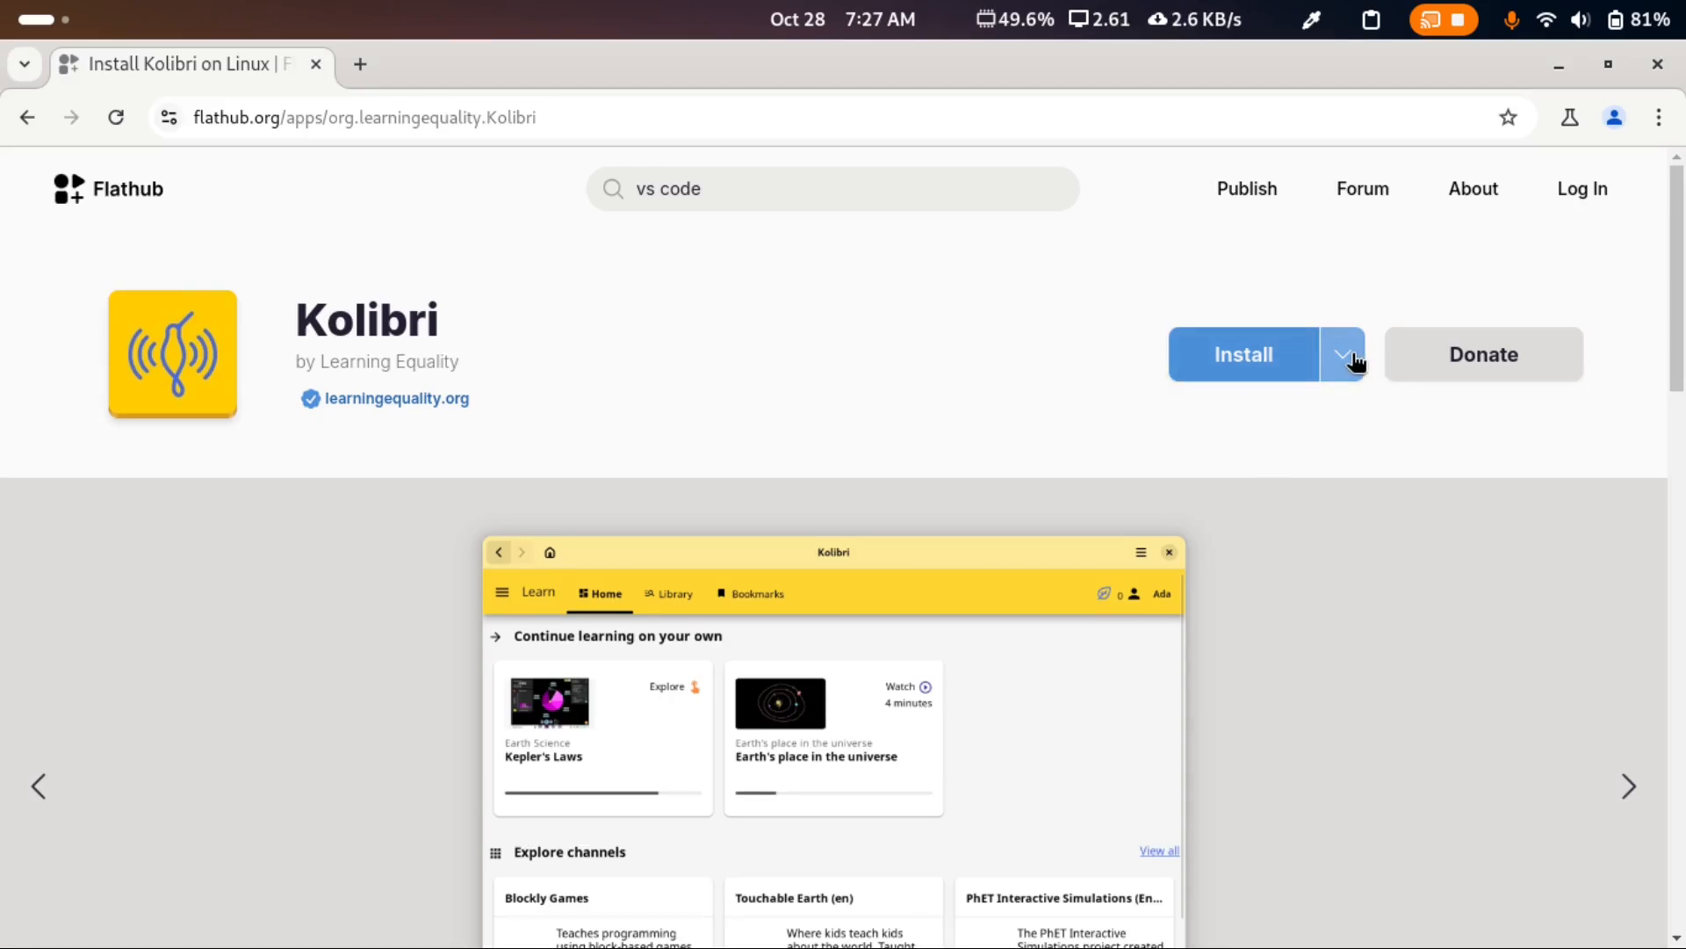
click(1340, 353)
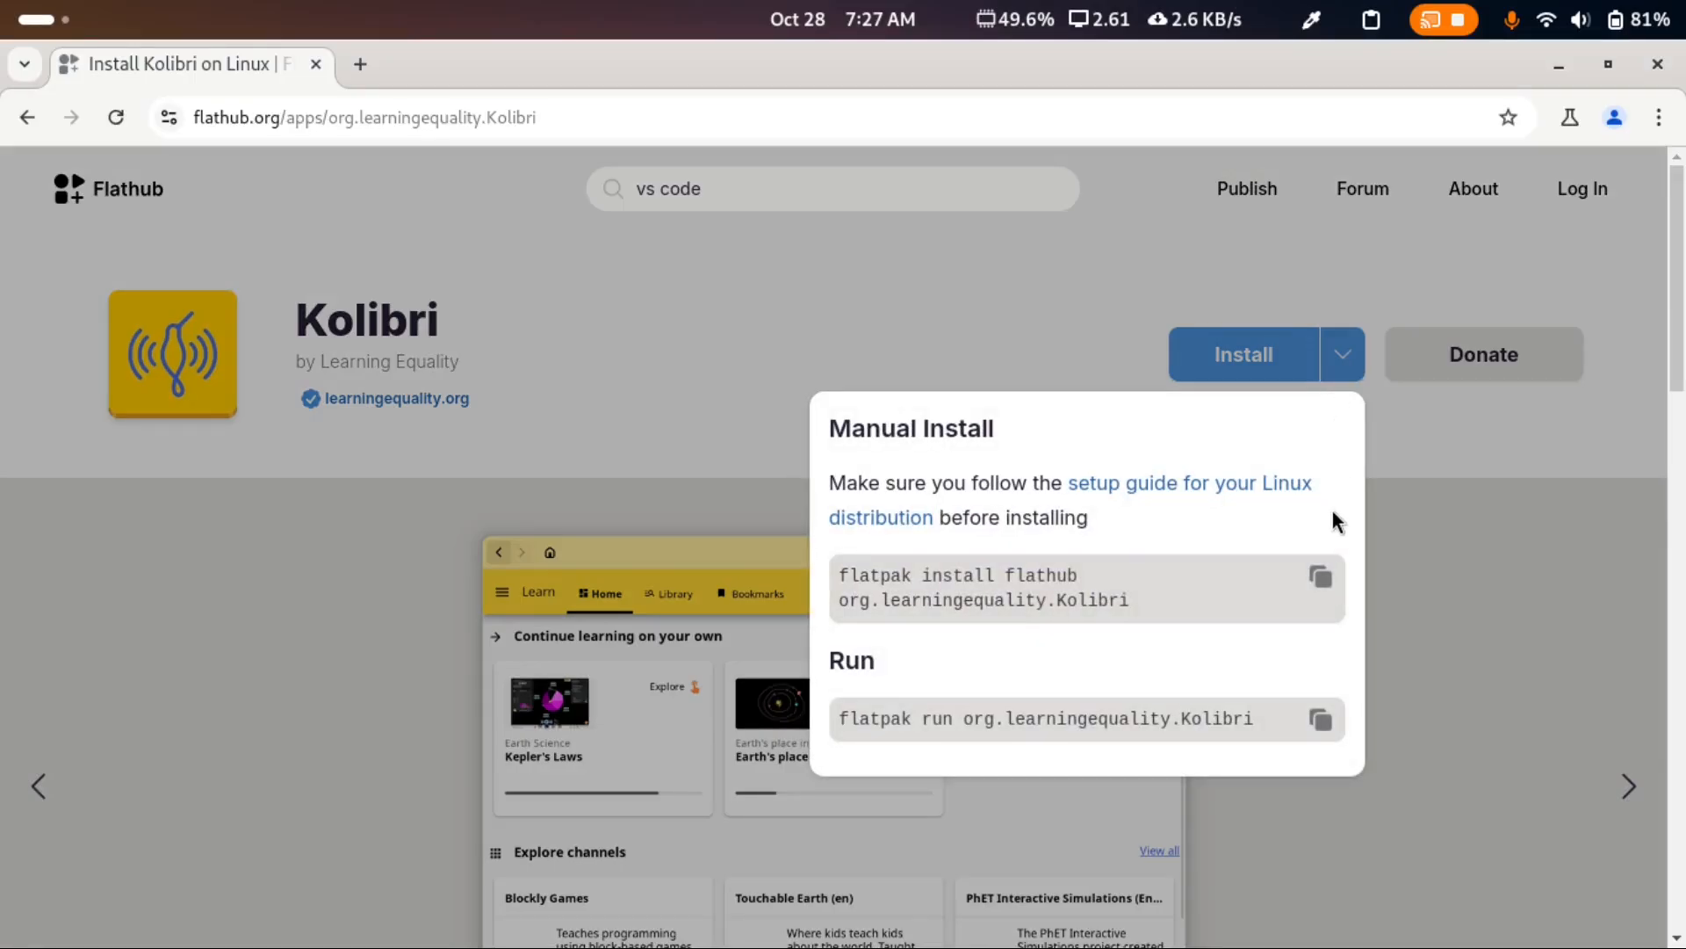
mouse_move(1340, 353)
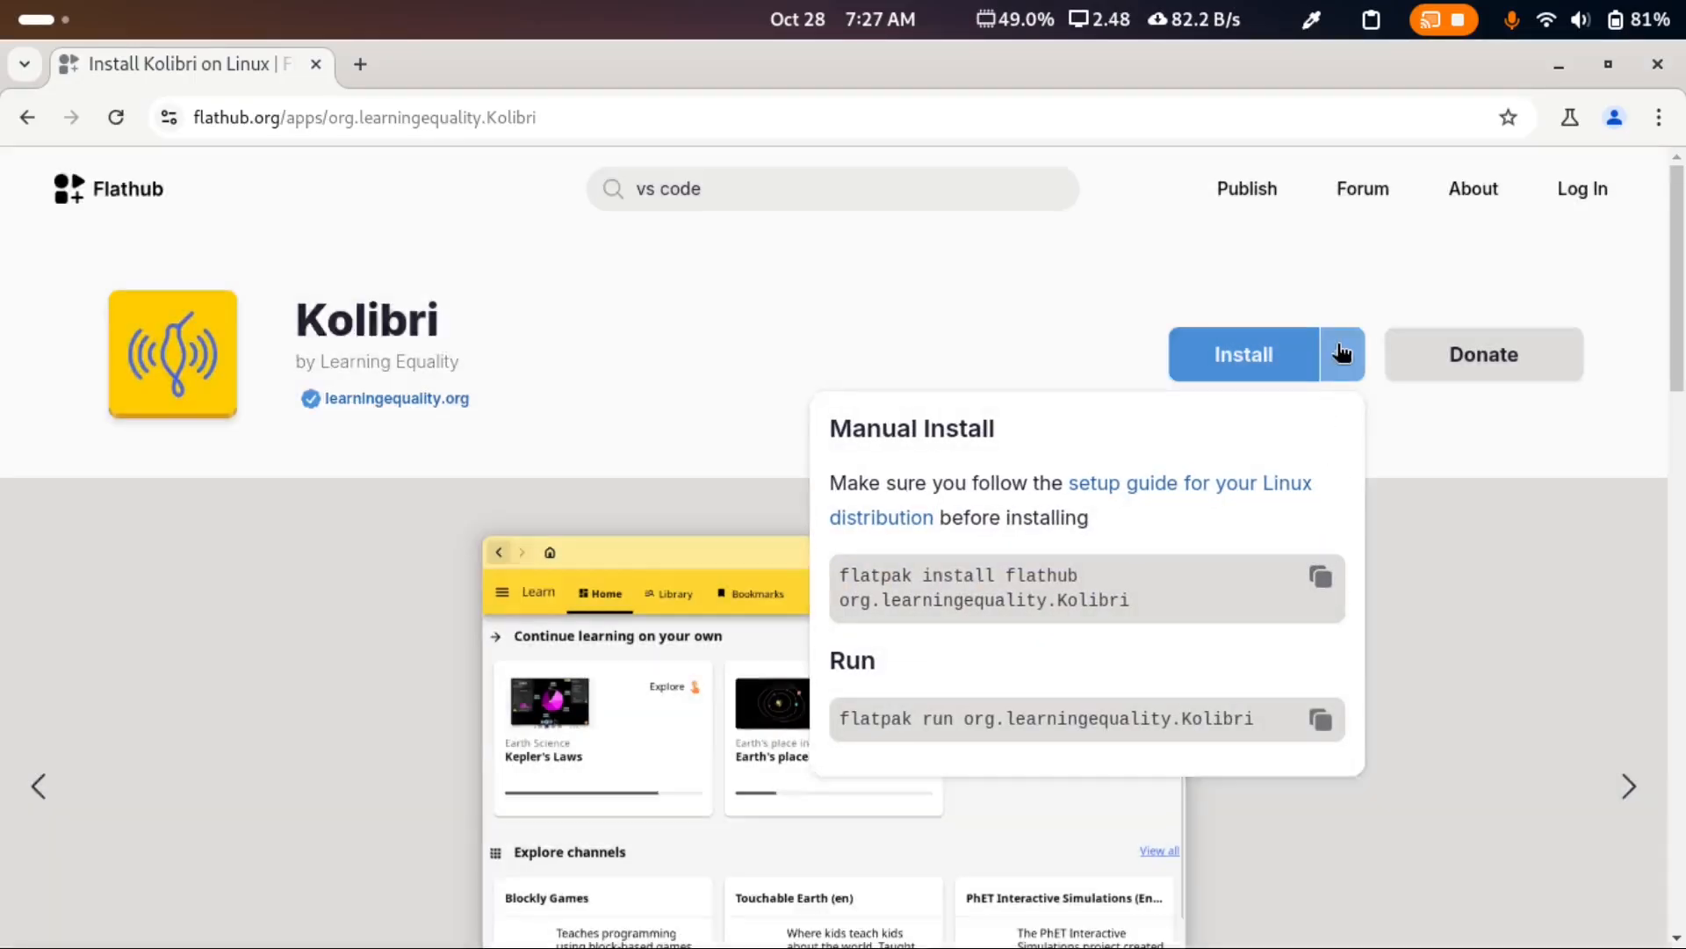
mouse_move(1319, 578)
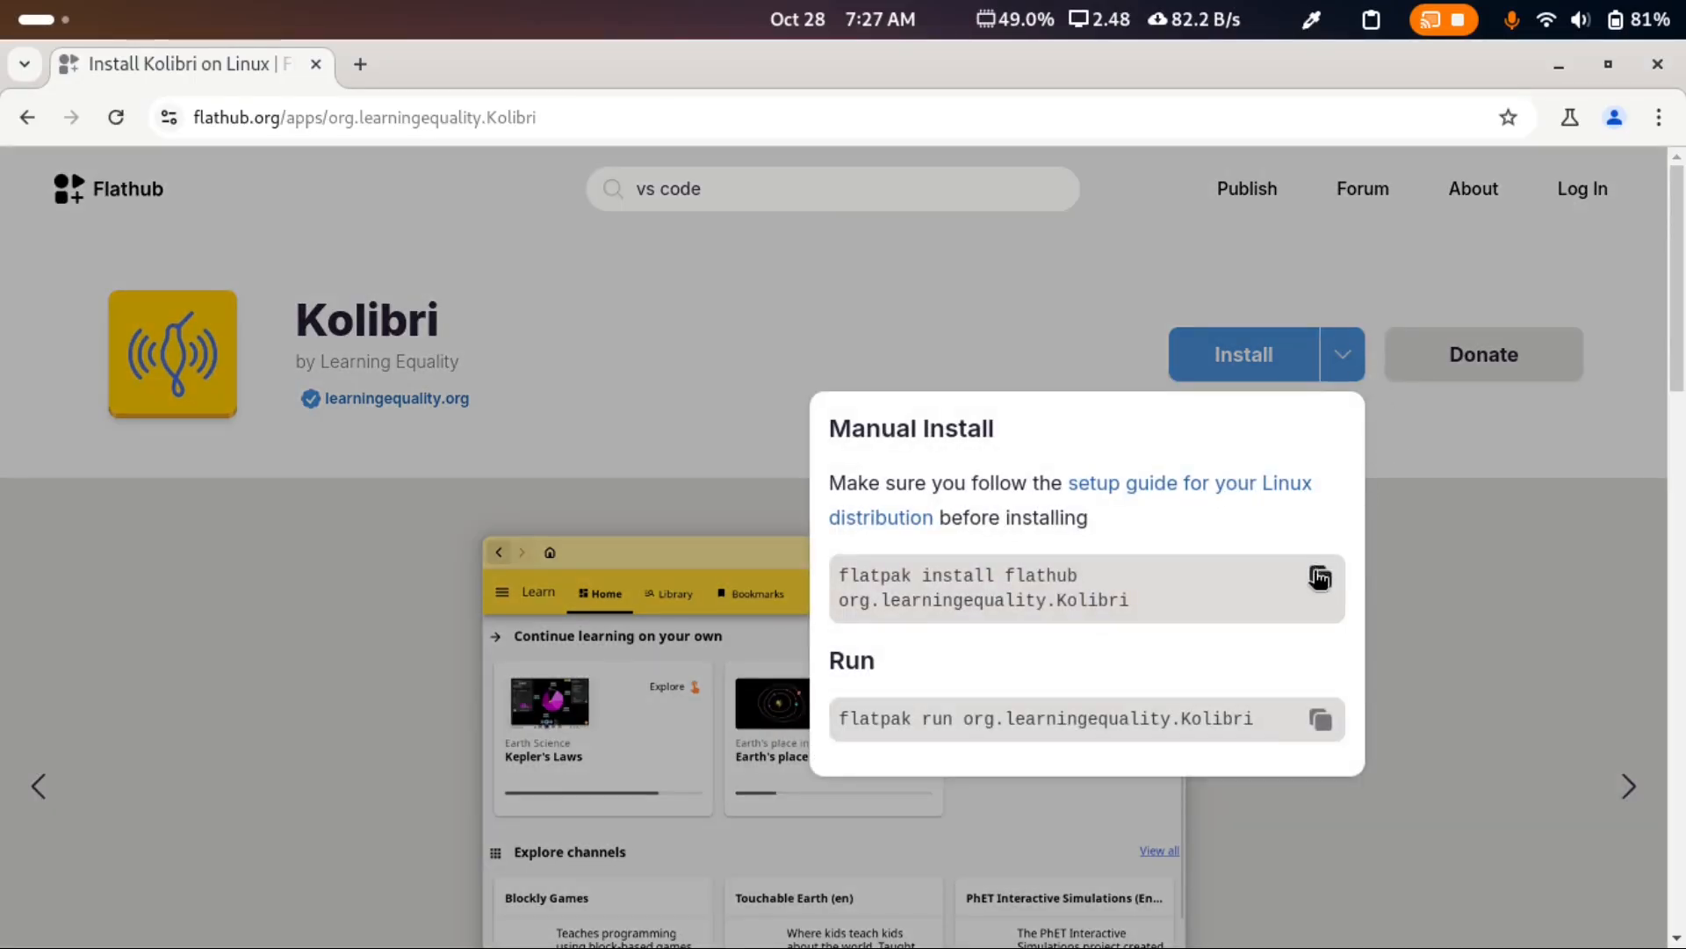
click(1321, 578)
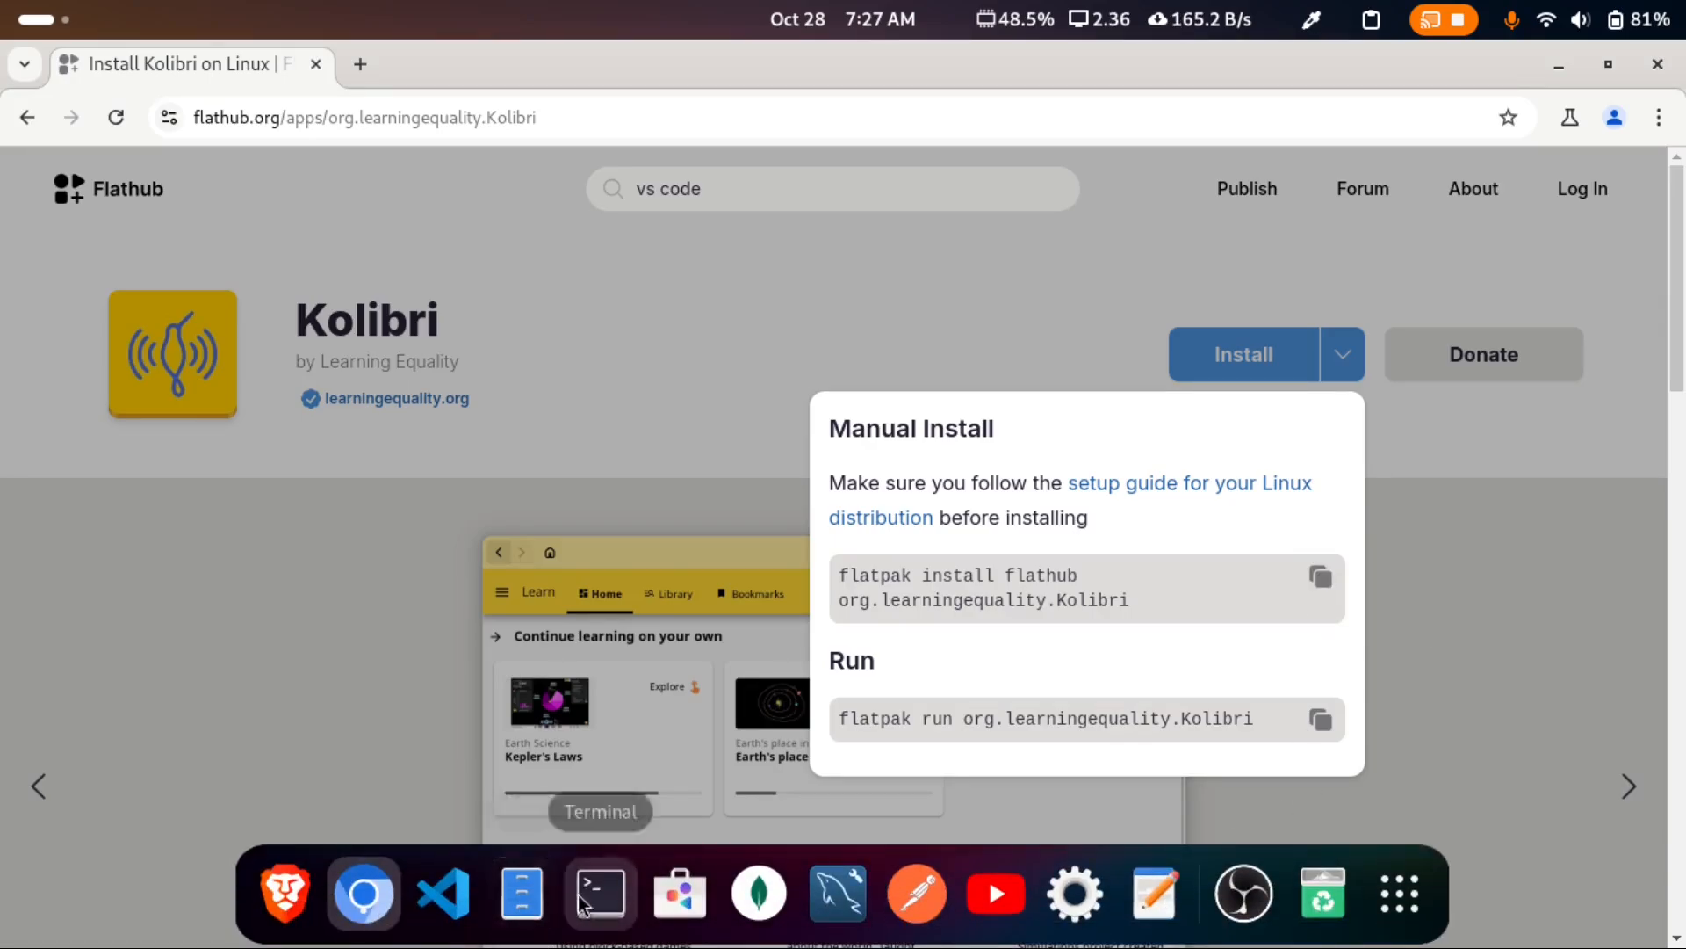
Run 'flatpak install flathub org.learningequality.Kolibri' in Terminal and confirm with y.
click(599, 893)
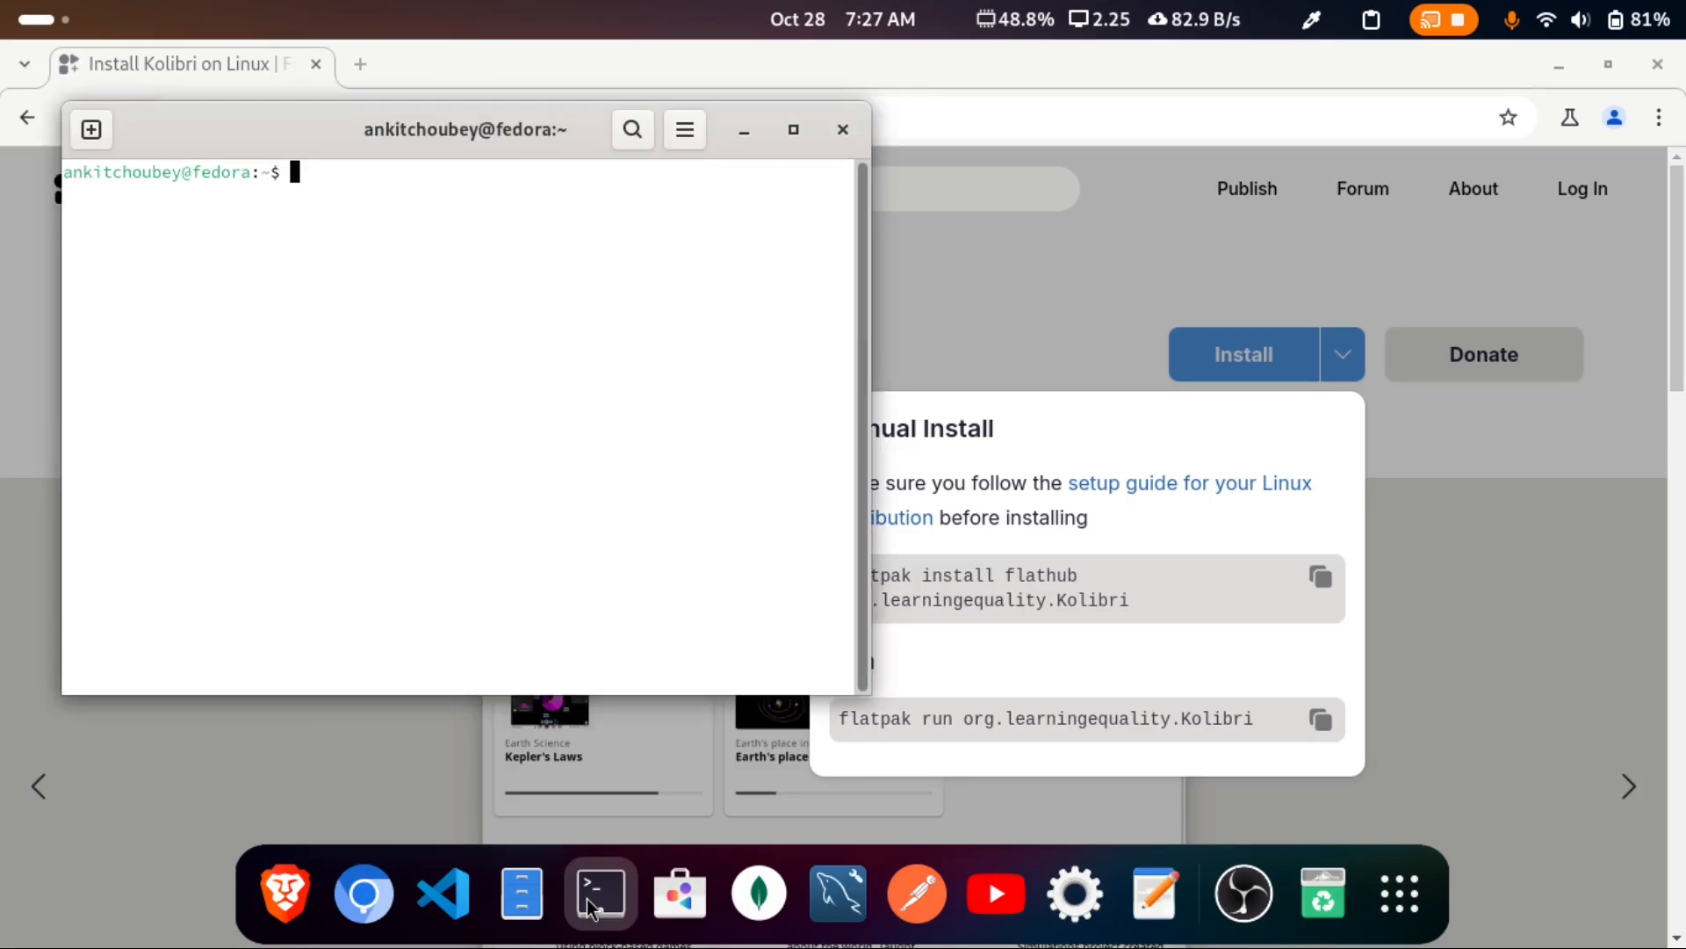
text(flatpak install flathub org.learningequality.Kolibri)
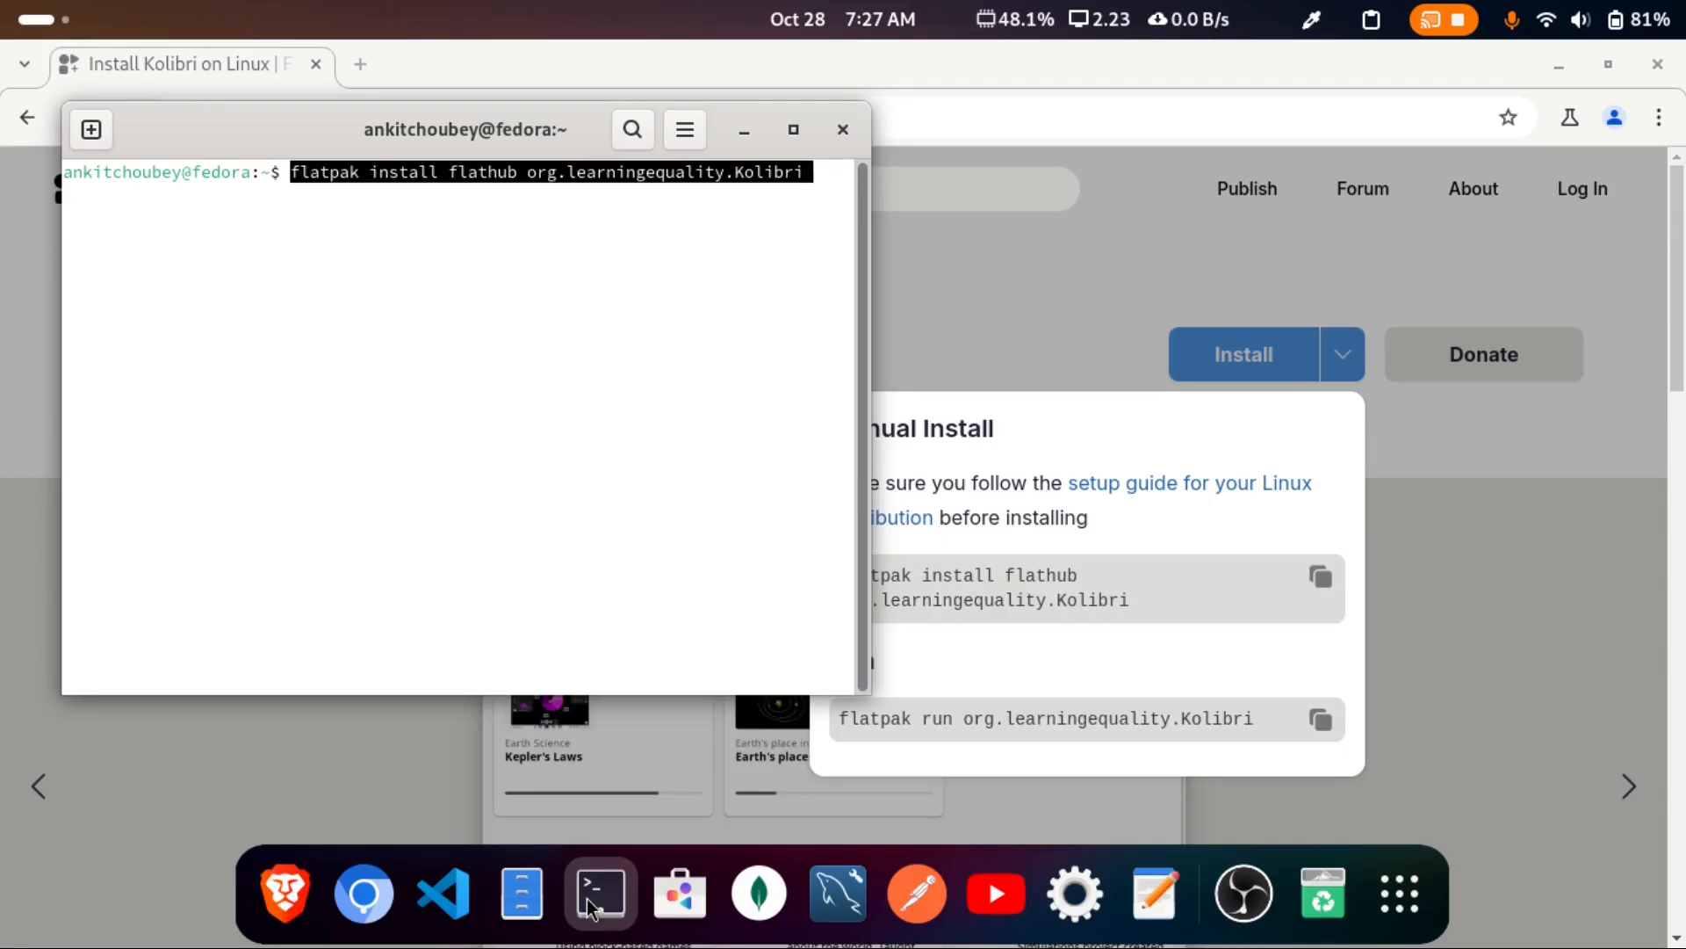
key(Return)
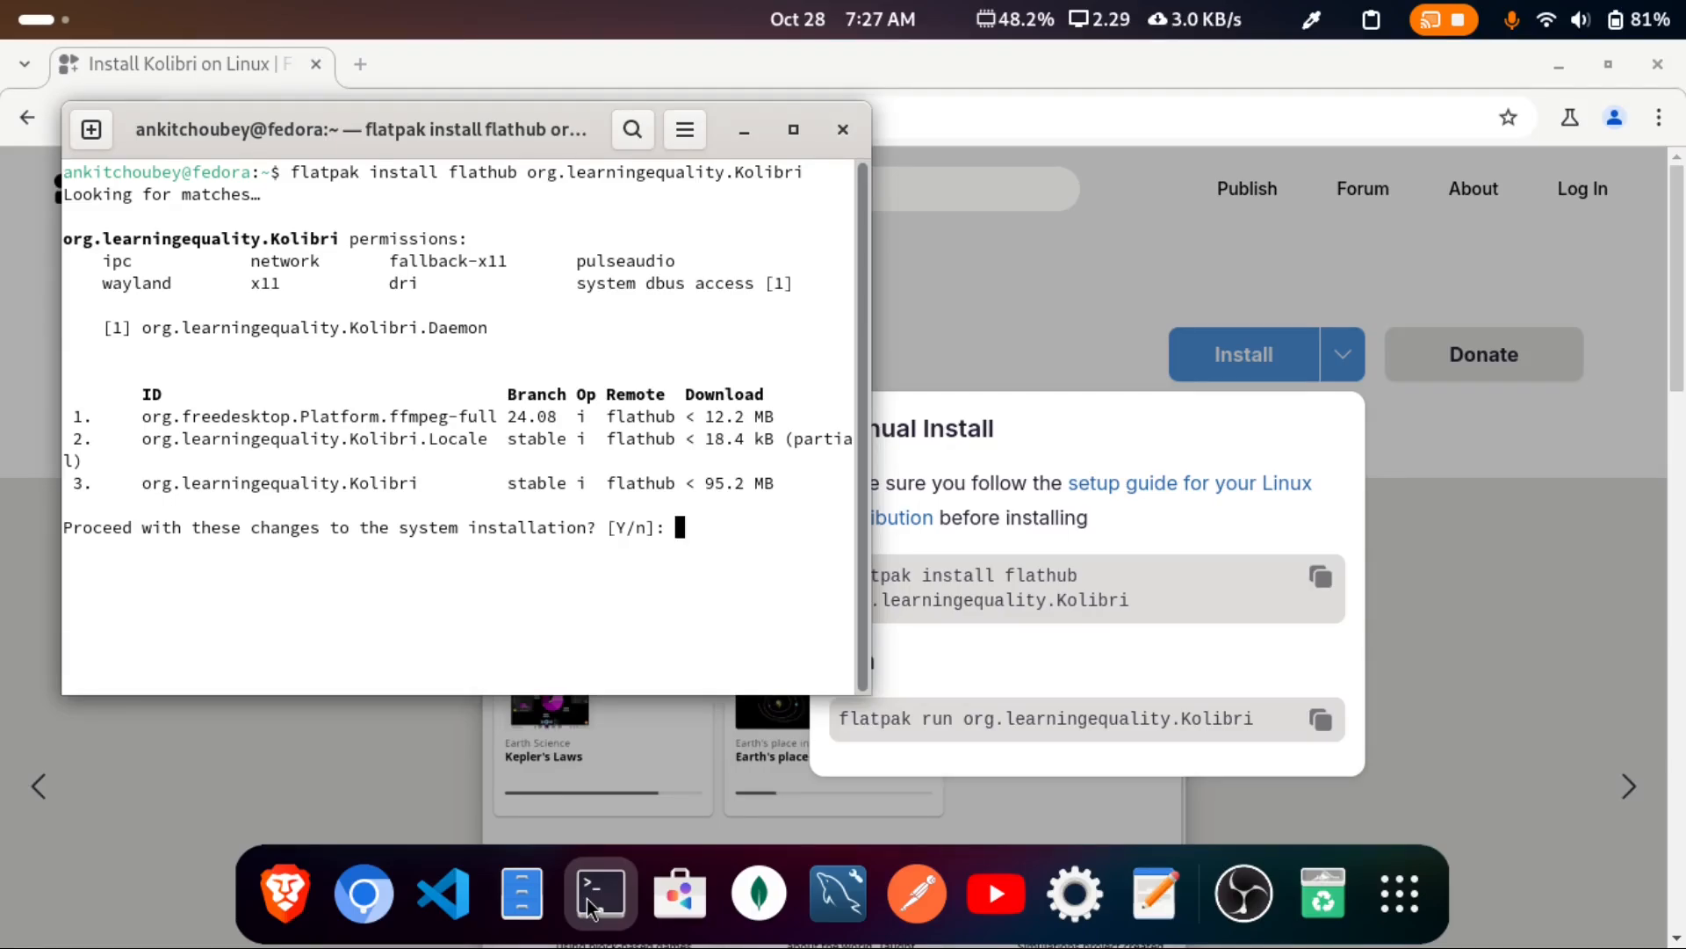
text(y)
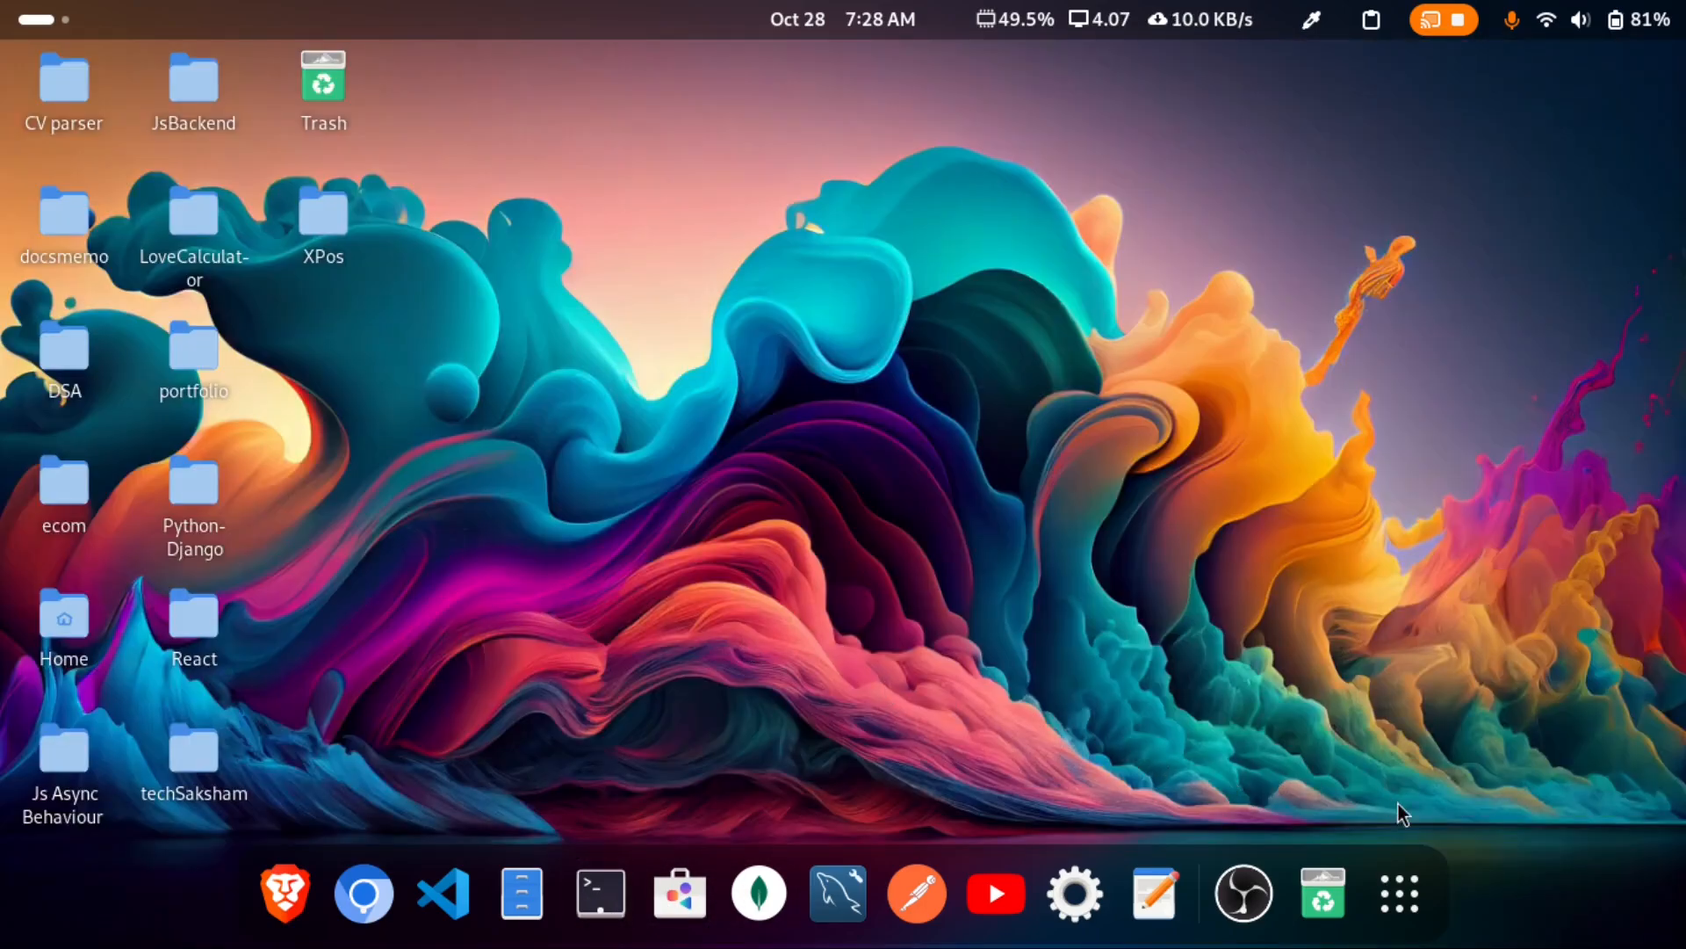
mouse_move(1302, 770)
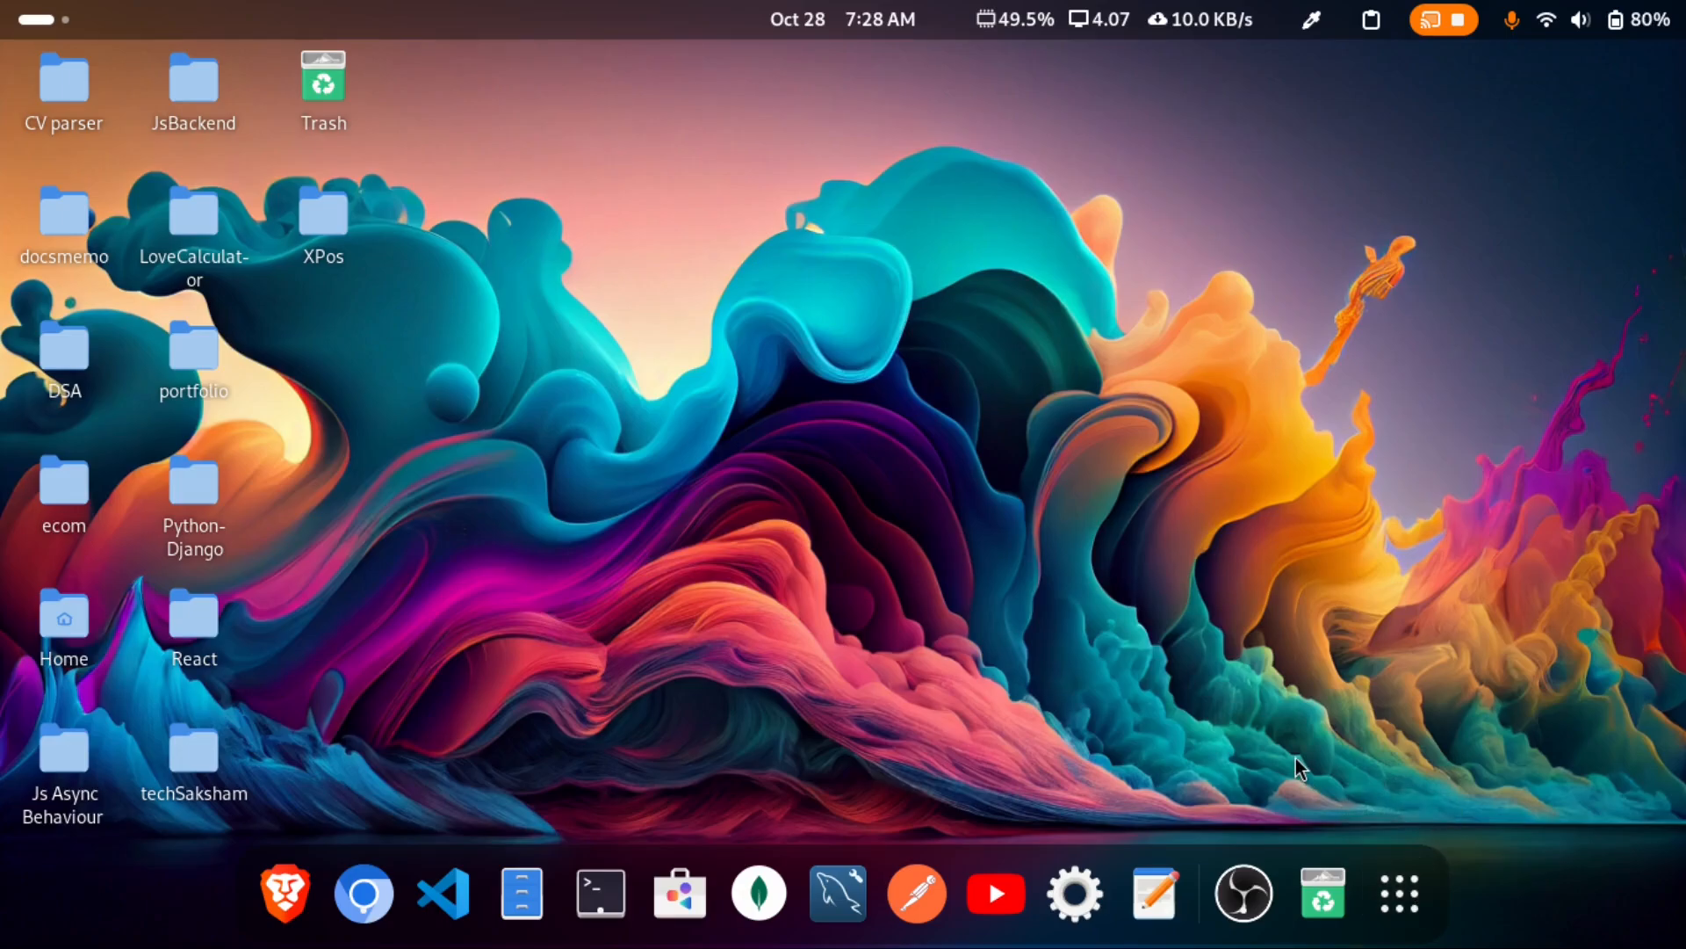
Show the GNOME app grid's second page, where Kolibri appears among installed apps.
click(1400, 893)
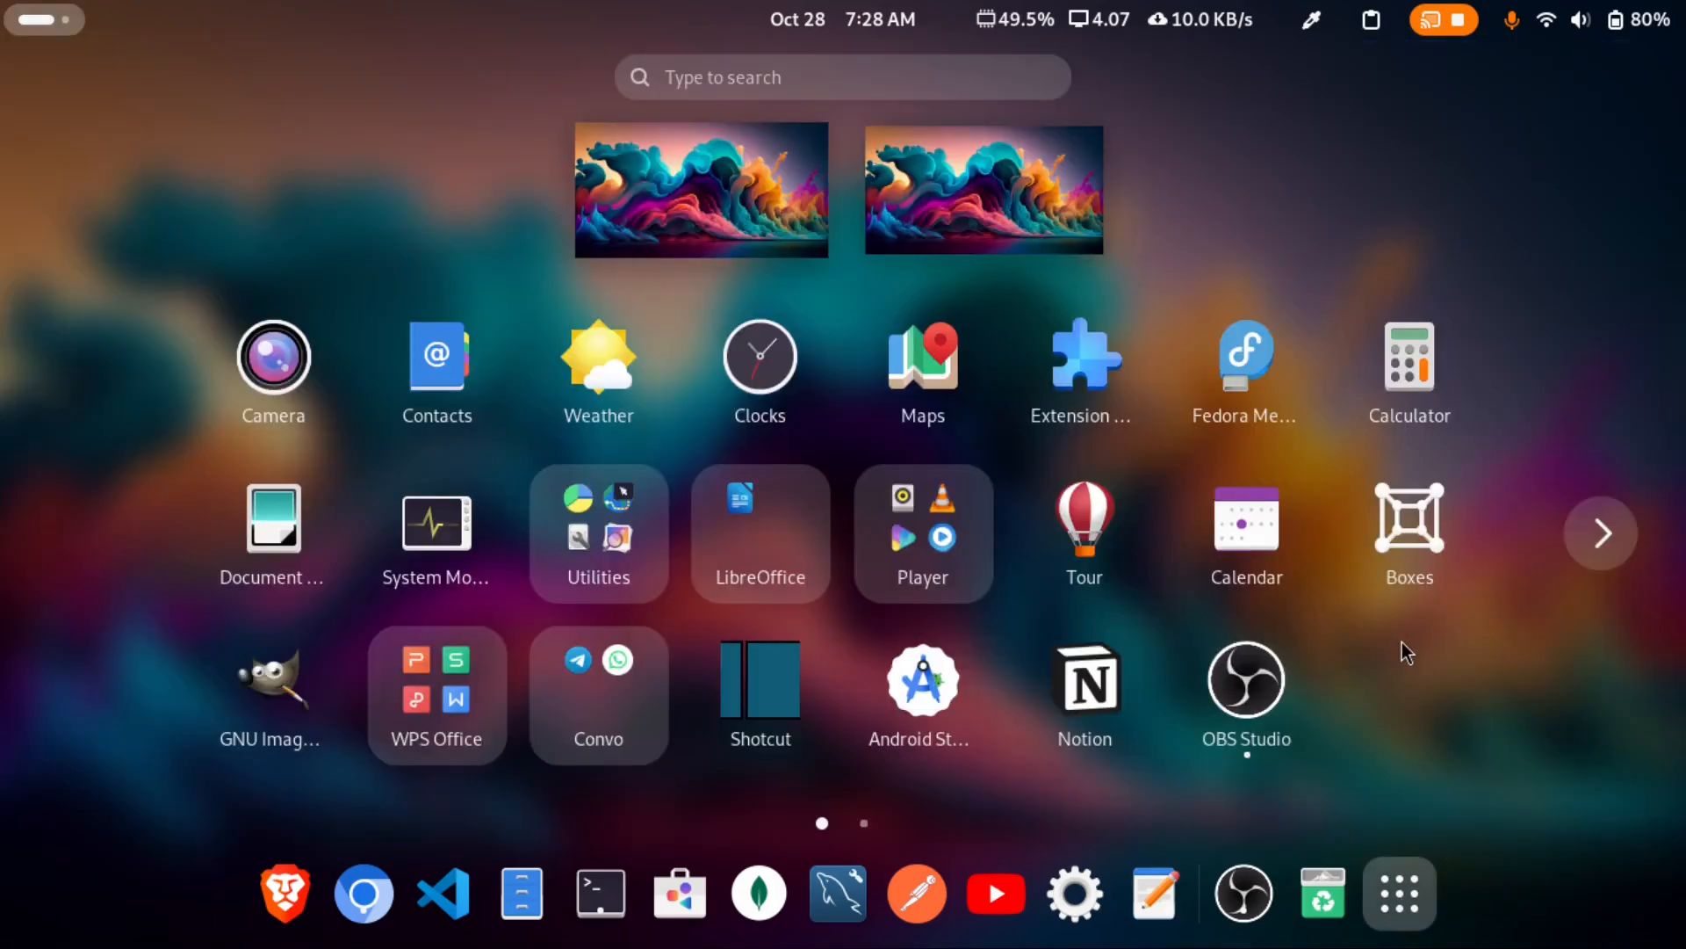
click(1600, 532)
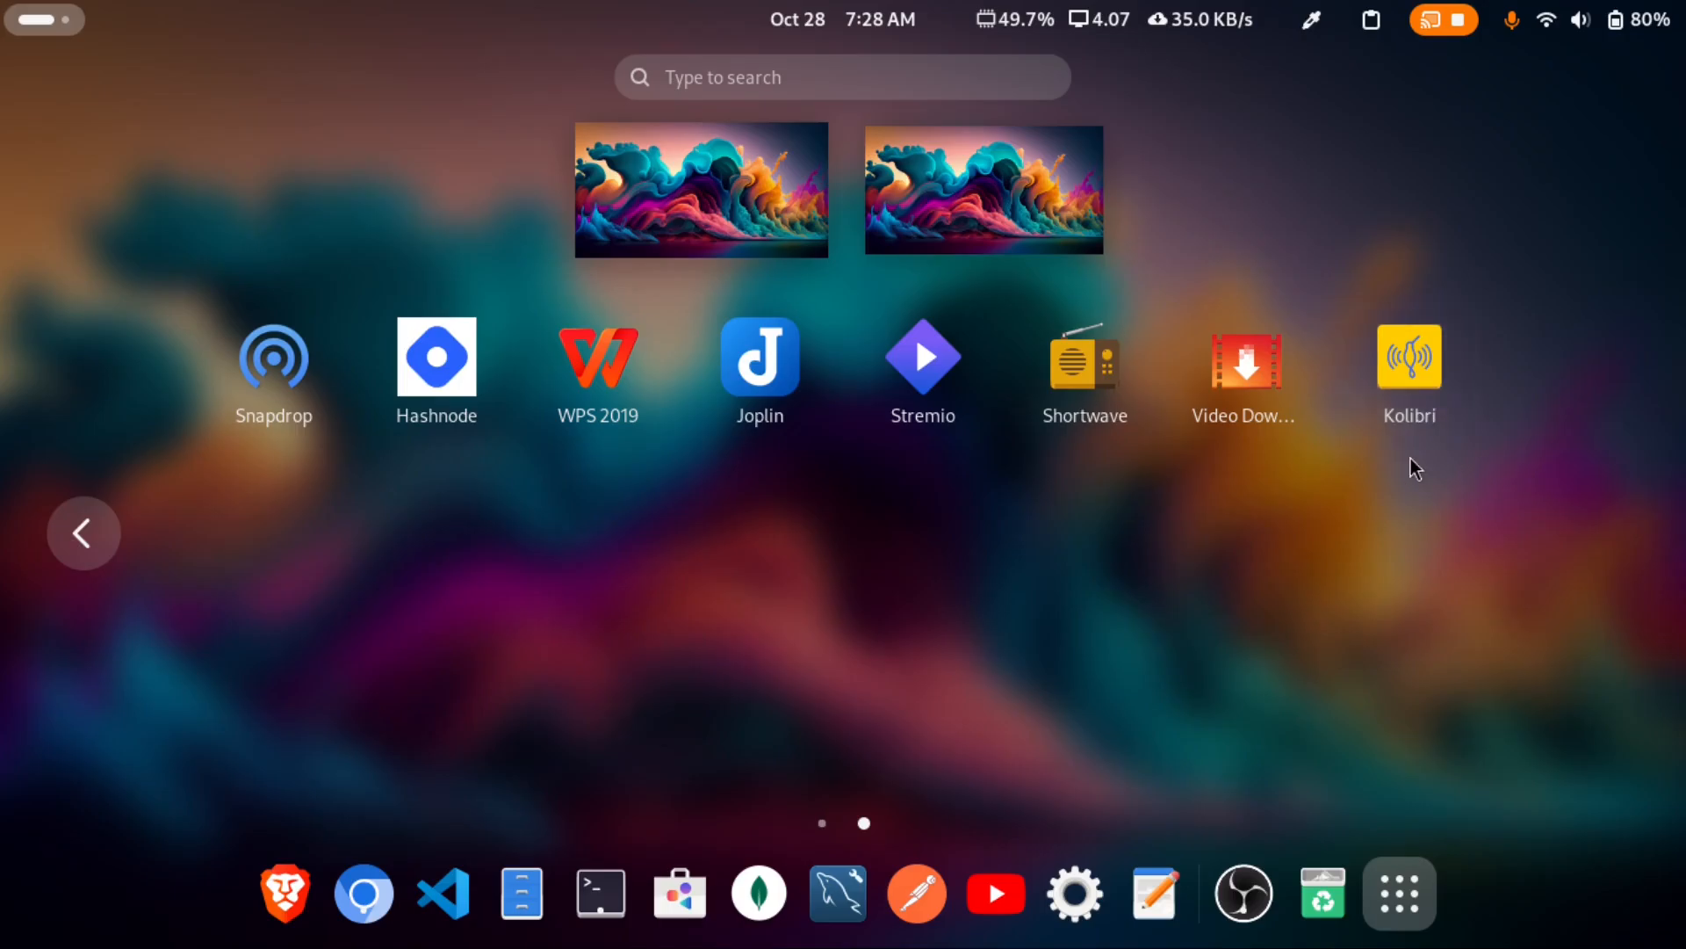